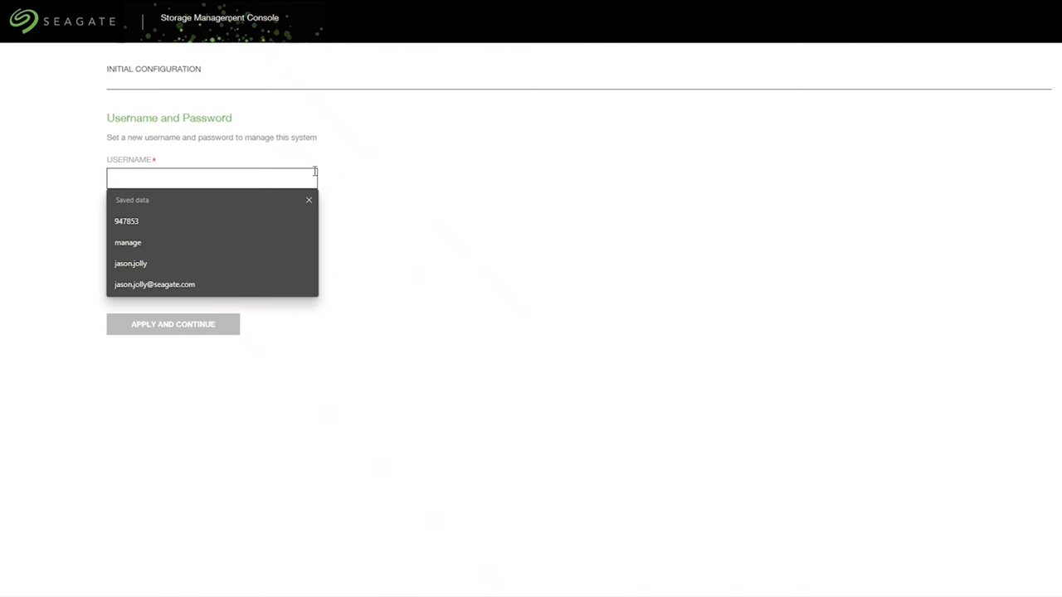
Step: Create the management user 'manage' with its password and acknowledge the success message
click(128, 242)
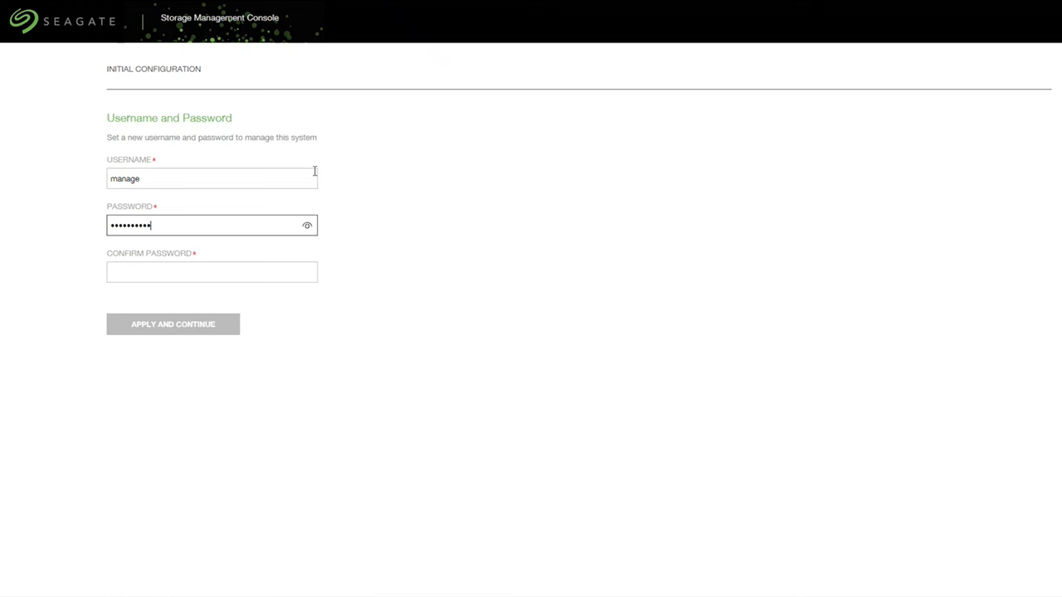
text(••••••••)
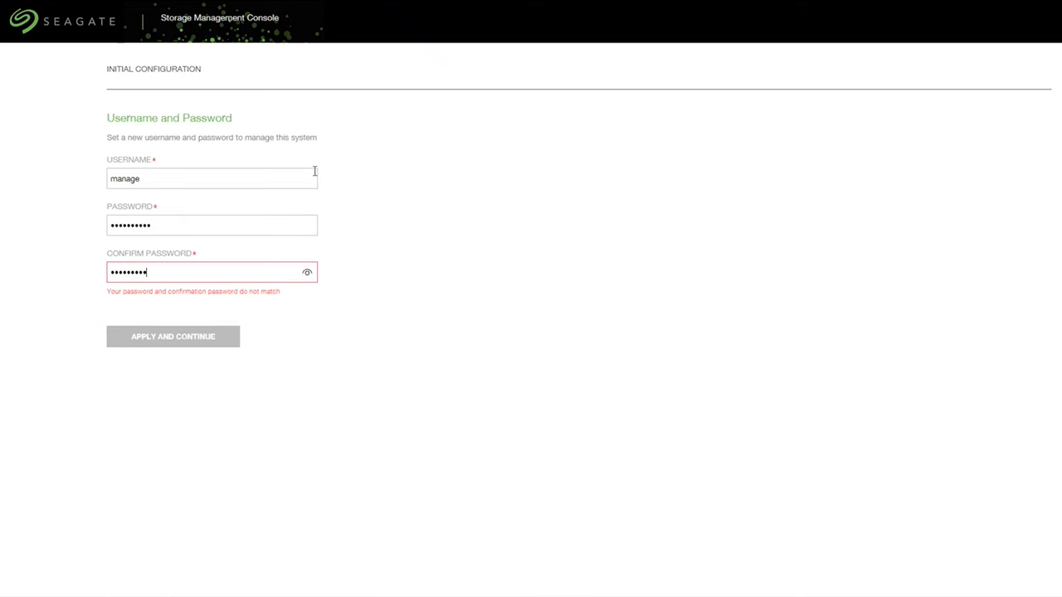
click(172, 335)
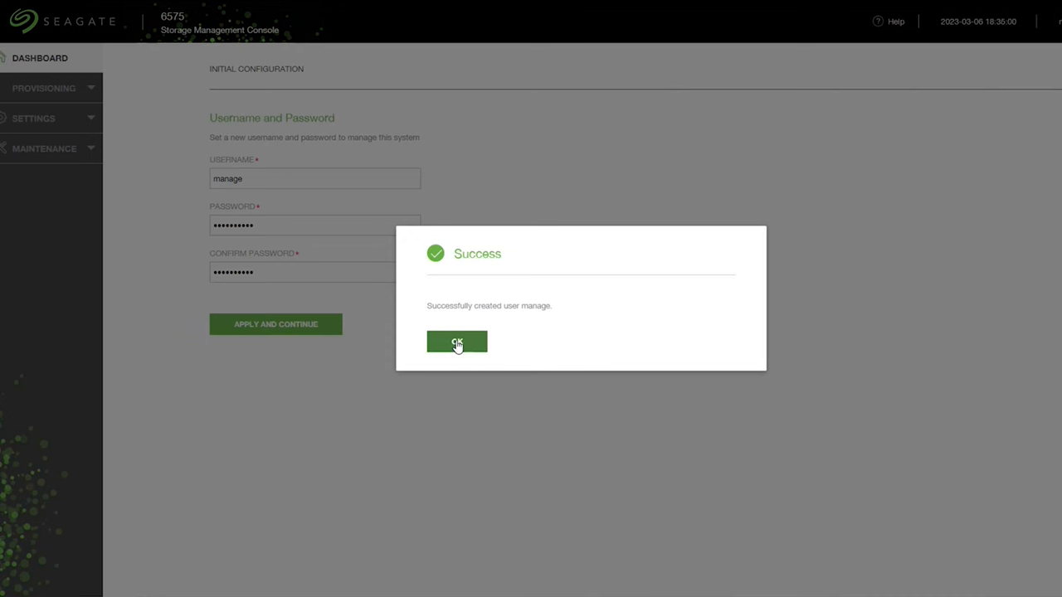
click(456, 341)
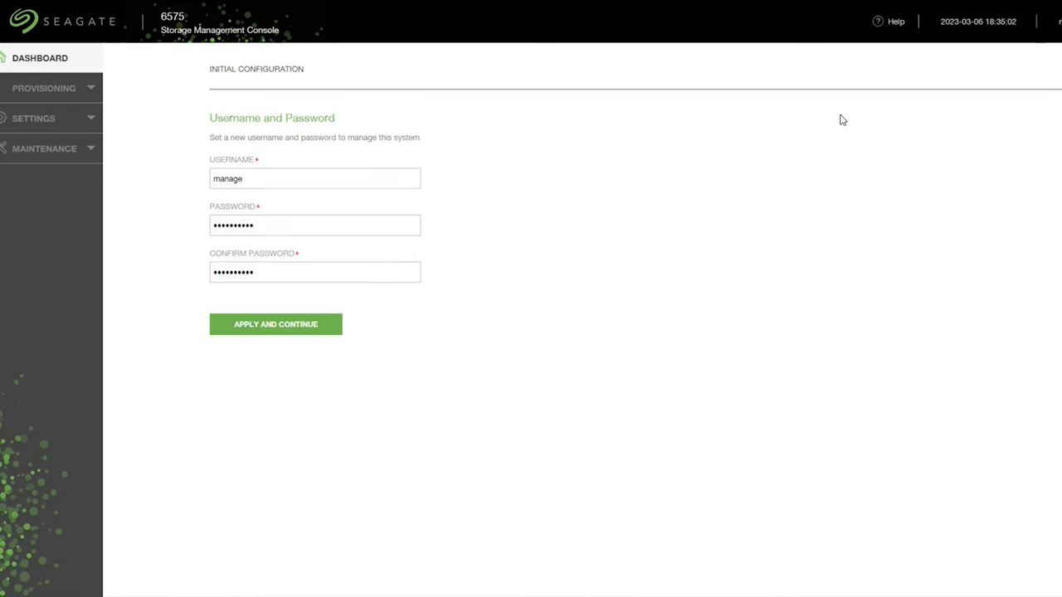
Step: Download the CORVAULT 2120TB System and Drive Firmware from the support Downloads section
click(276, 324)
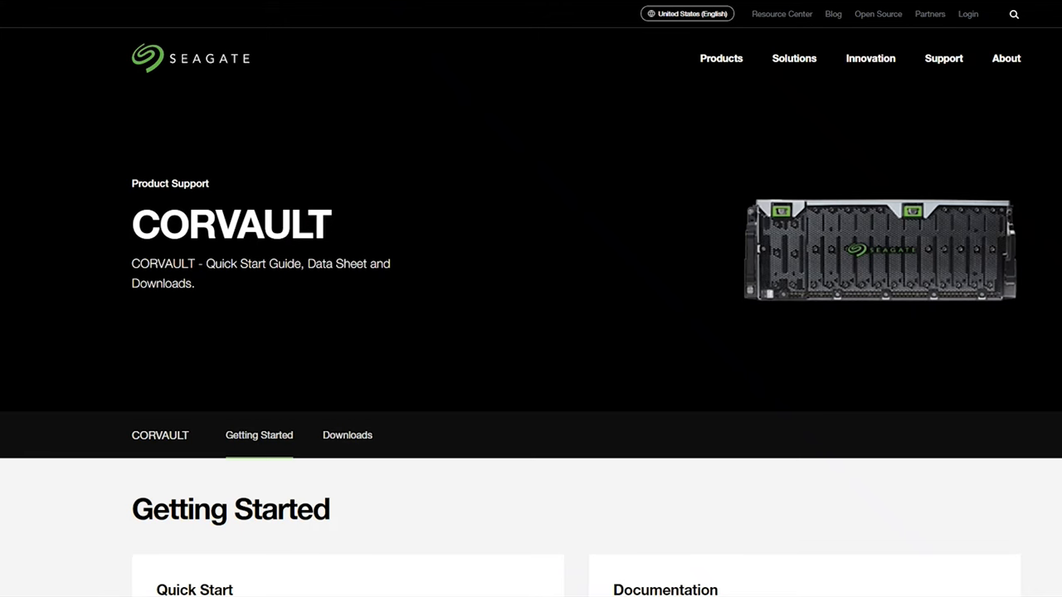
scroll(down, 3)
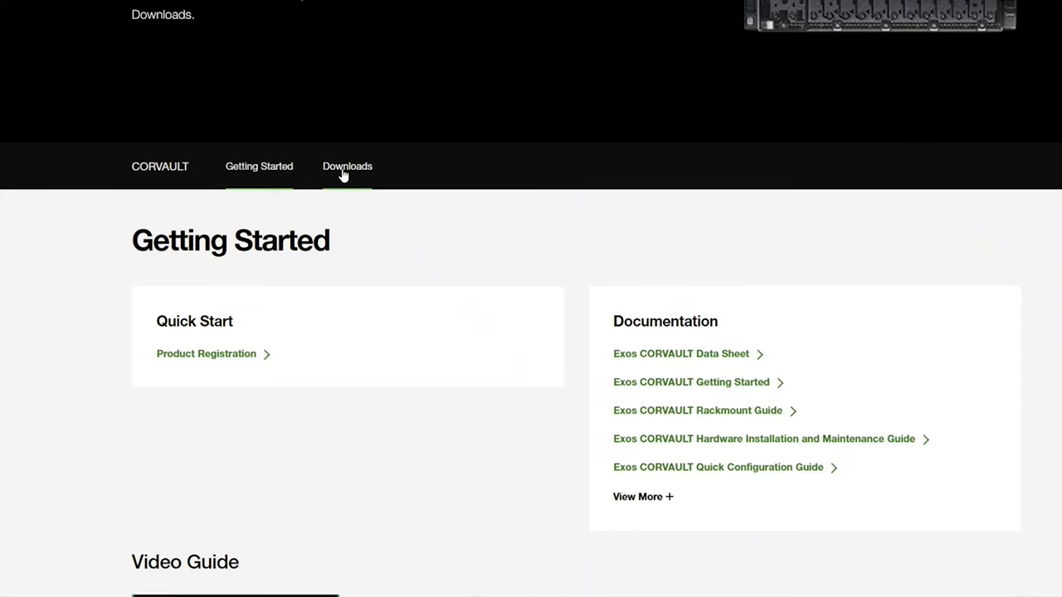
click(346, 166)
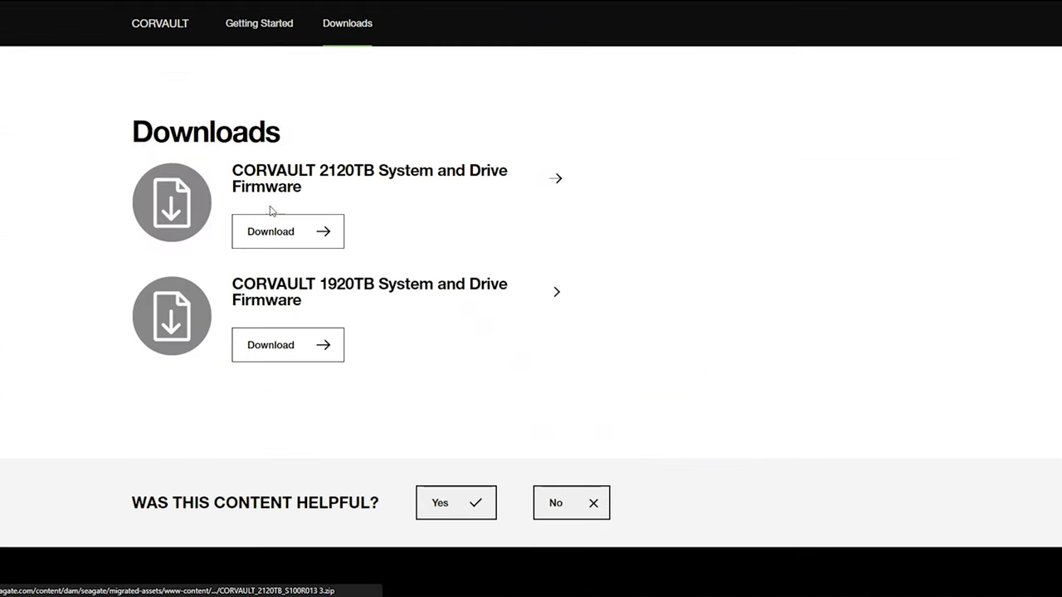
mouse_move(466, 310)
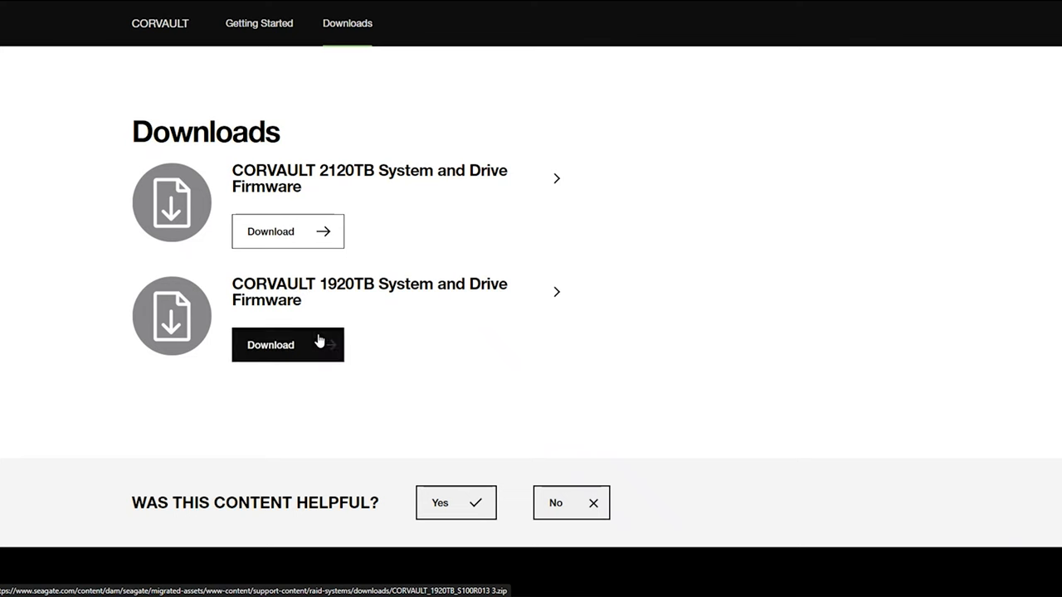
mouse_move(318, 345)
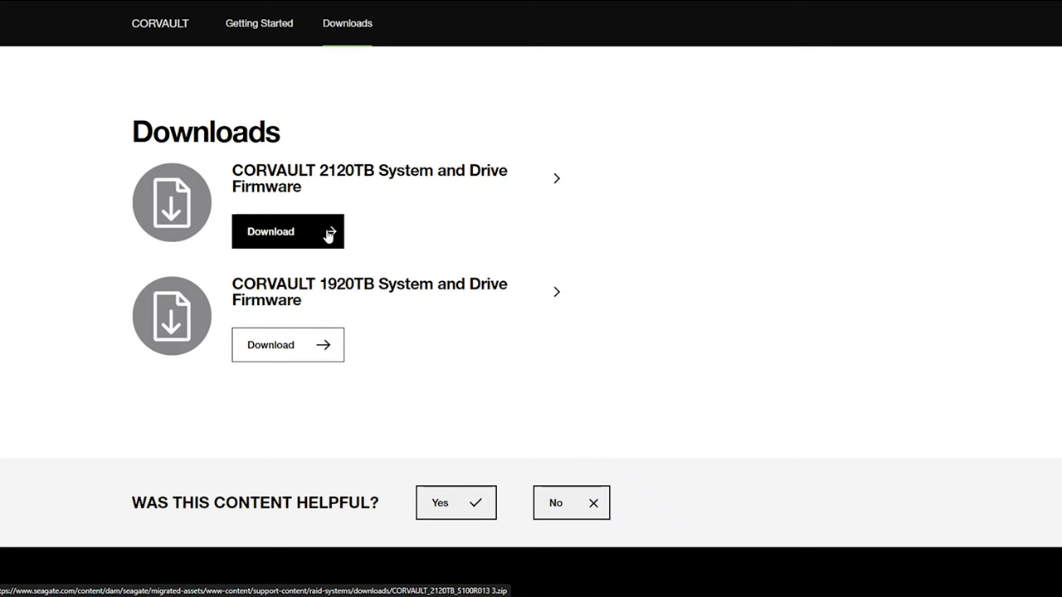
click(287, 232)
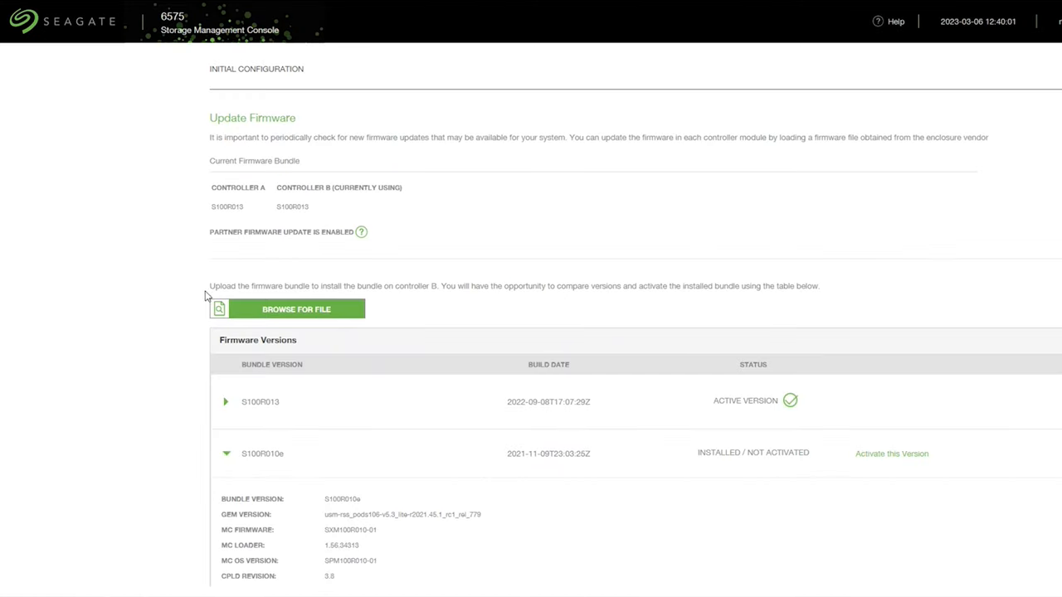
Step: Review the Firmware Versions table and keep the current firmware bundle S100R013
scroll(down, 3)
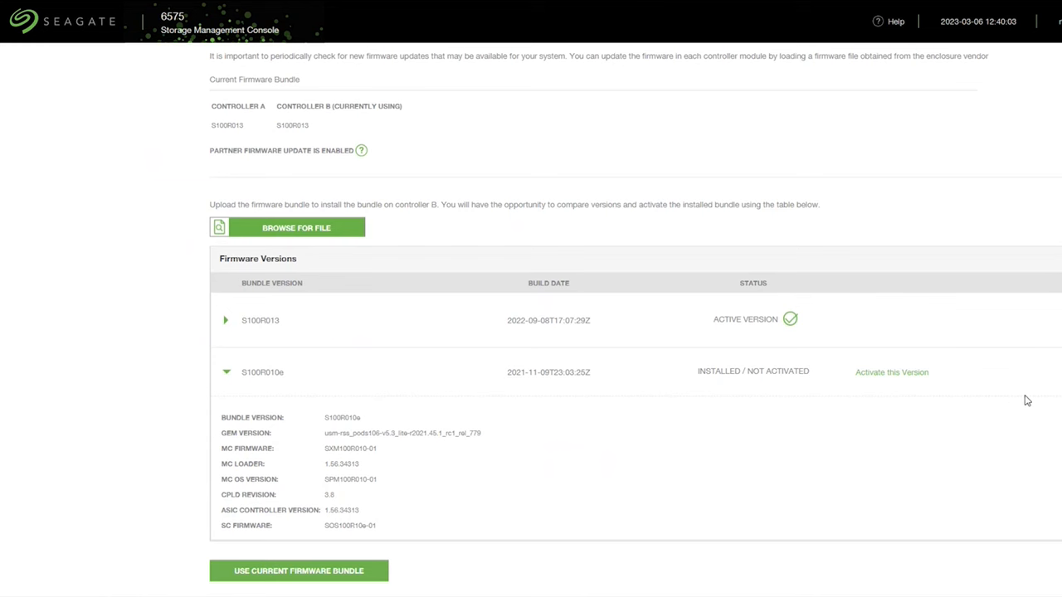
mouse_move(849, 423)
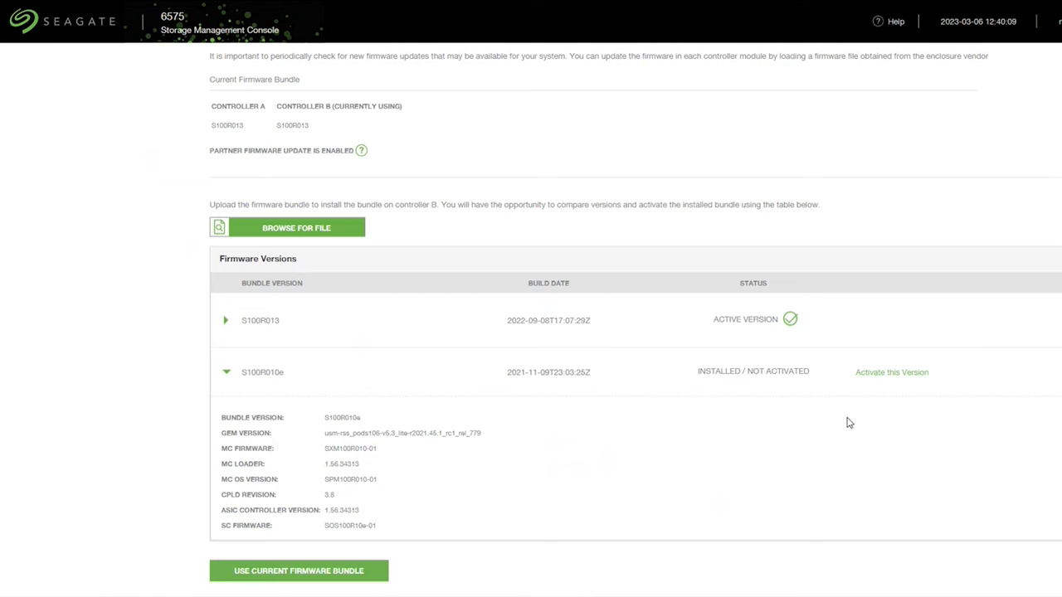
mouse_move(929, 398)
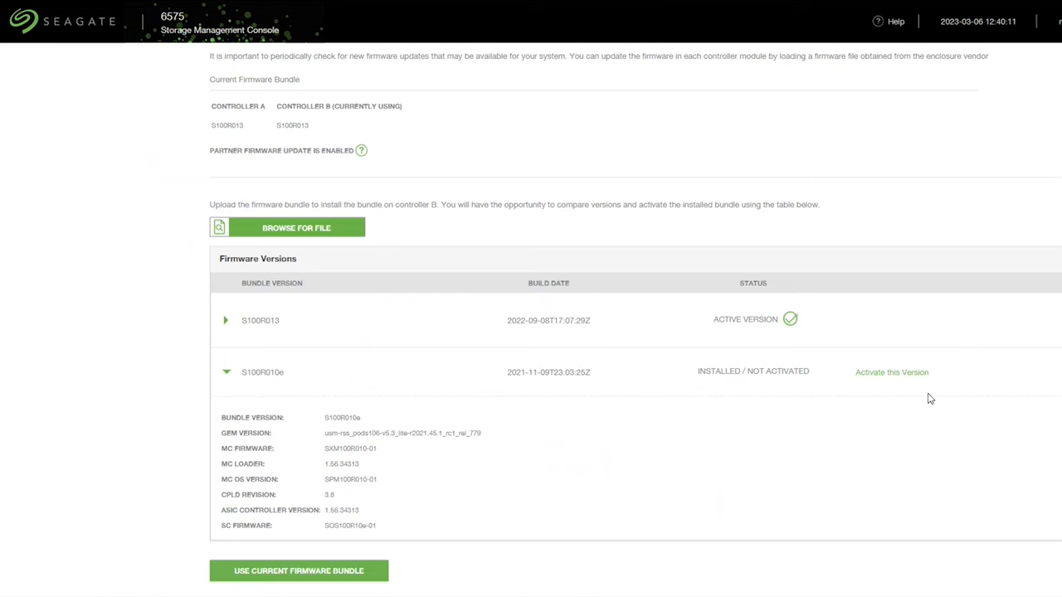
mouse_move(227, 392)
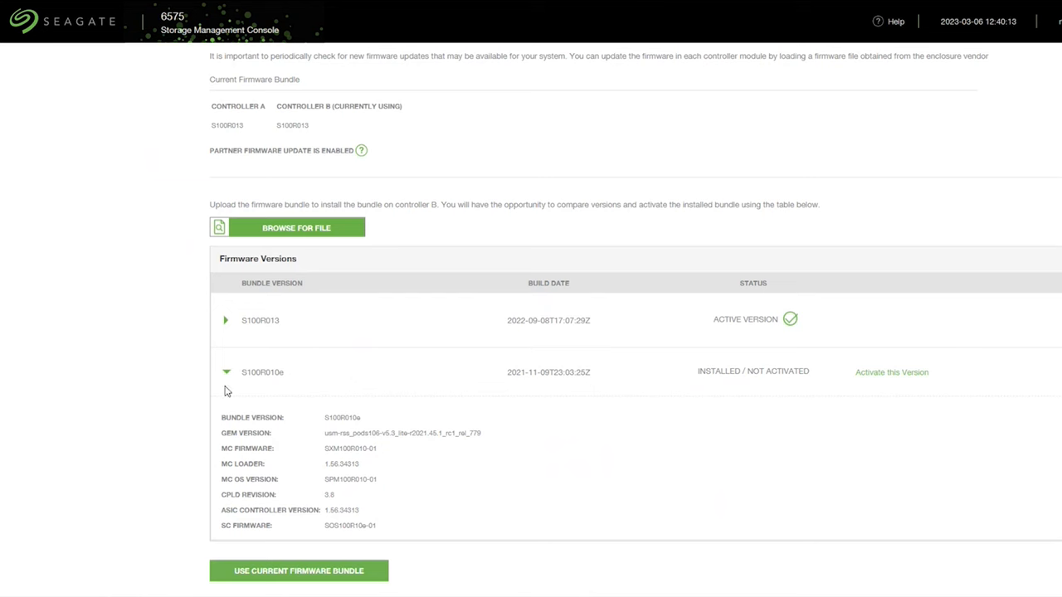
mouse_move(292, 374)
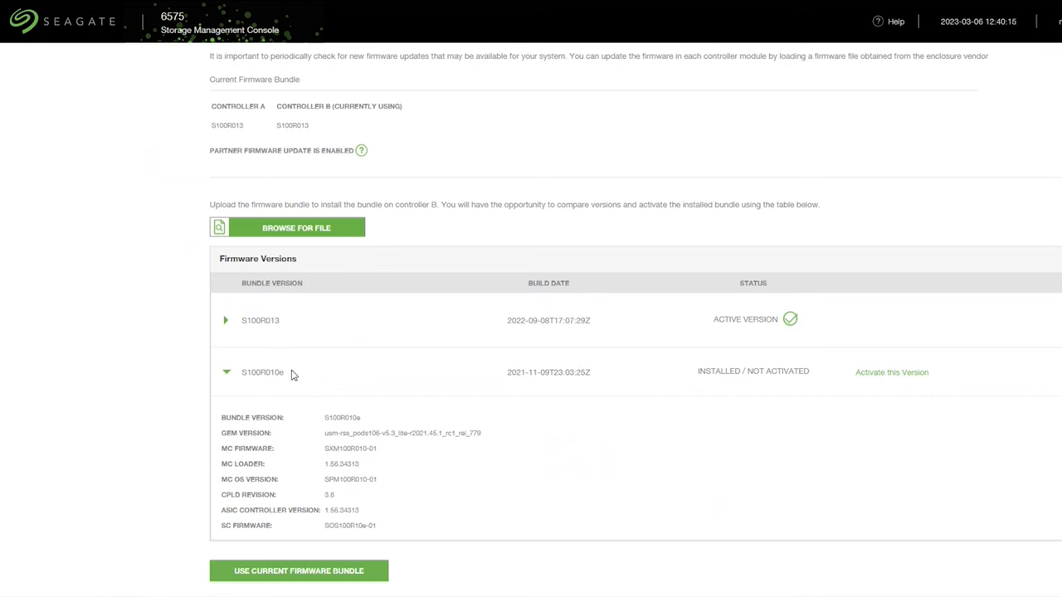
mouse_move(249, 391)
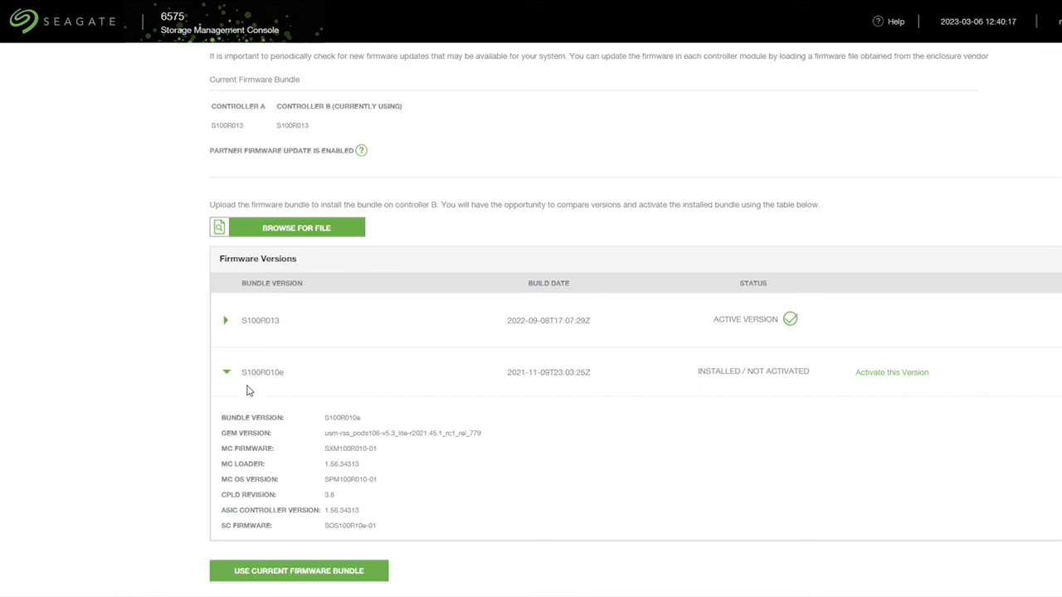
mouse_move(290, 418)
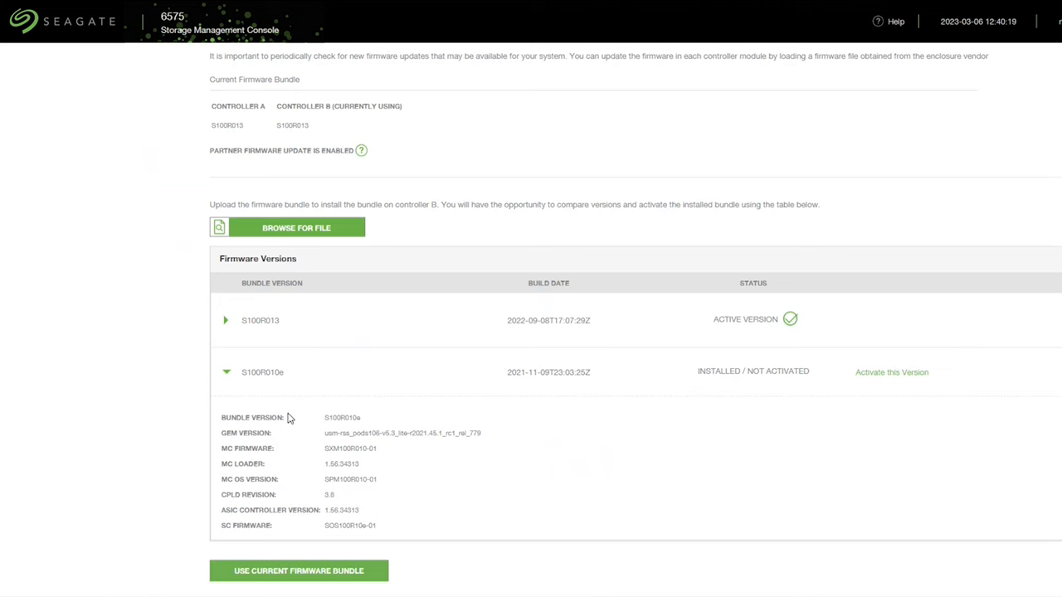
mouse_move(434, 418)
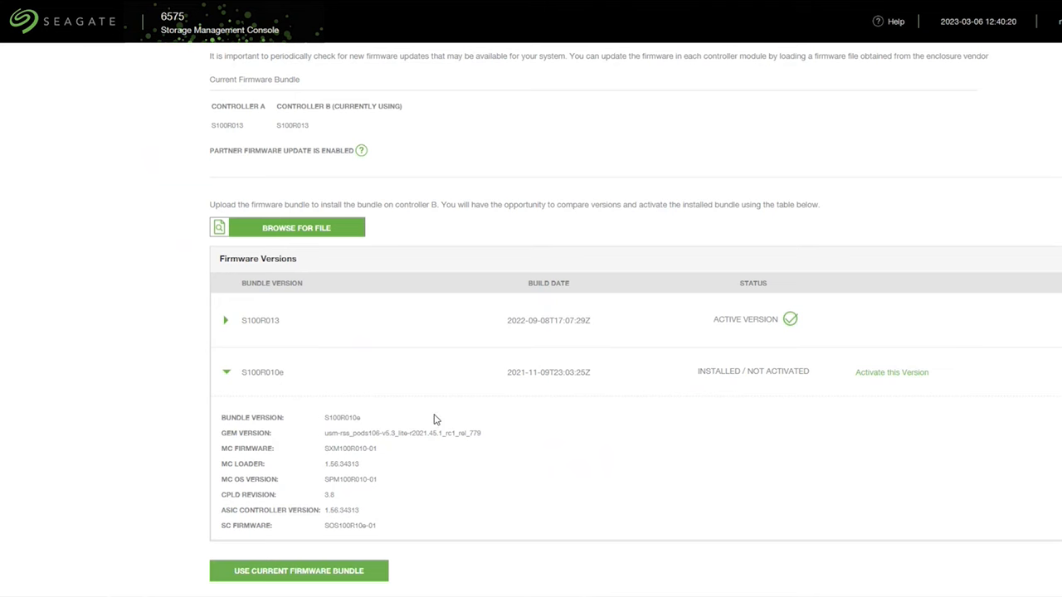
scroll(down, 3)
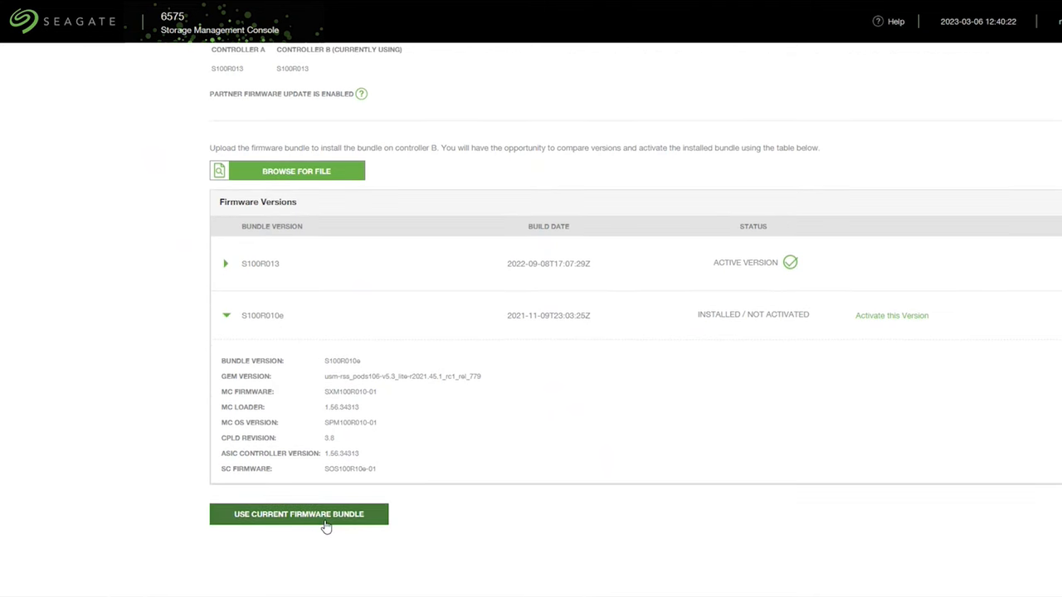
click(299, 514)
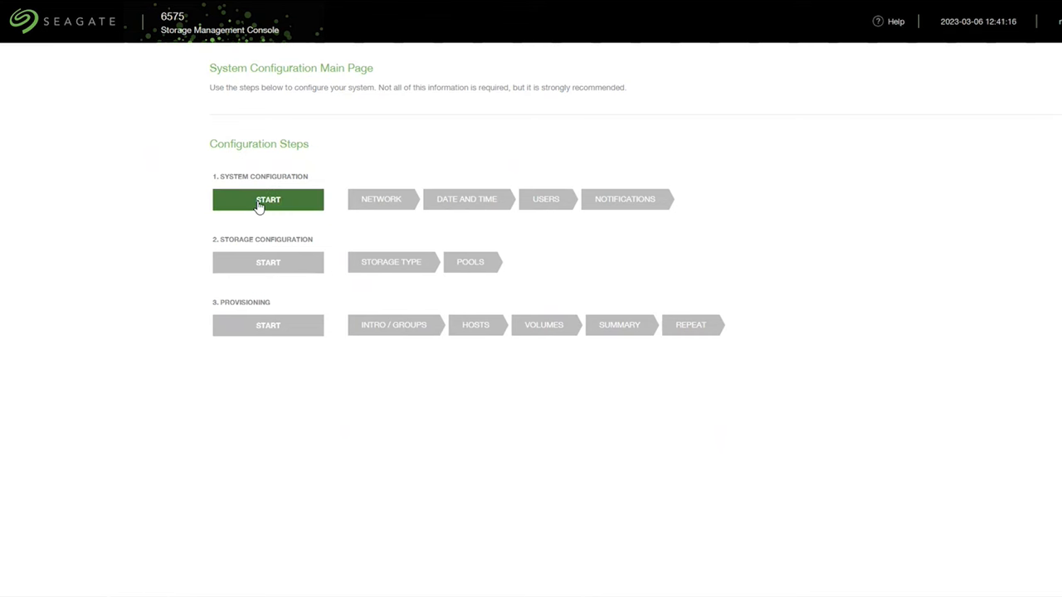
Step: Begin system configuration, skip Network Settings and accept the Manual date and time to reach User Settings
click(269, 199)
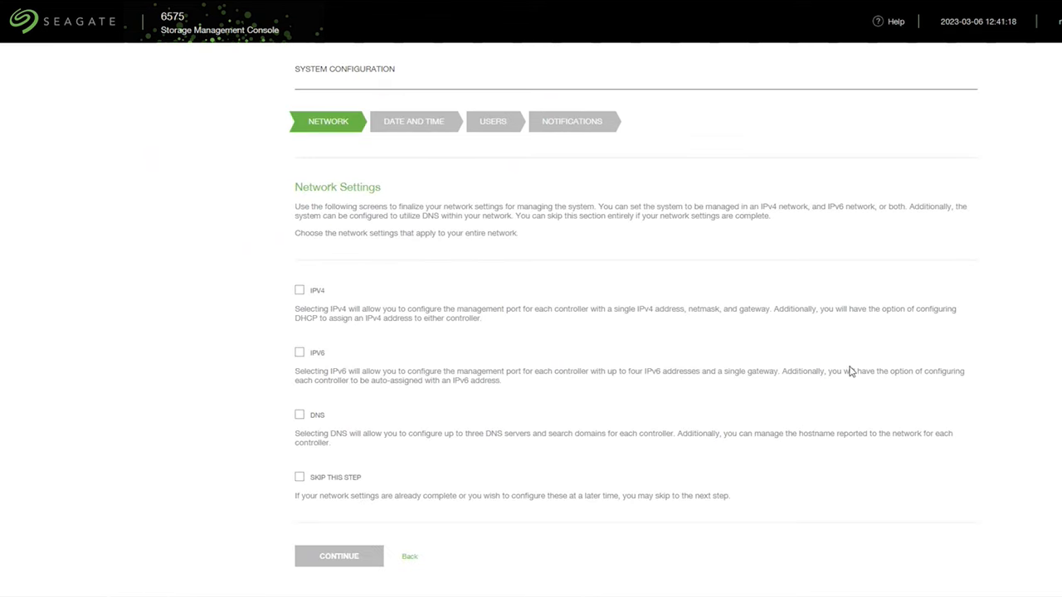
mouse_move(584, 193)
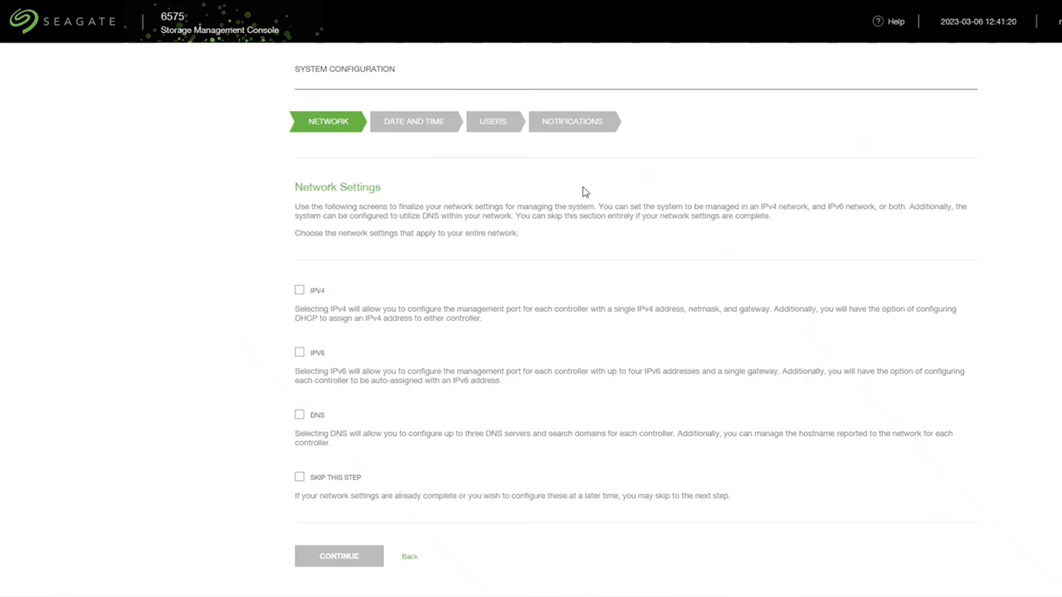
scroll(down, 3)
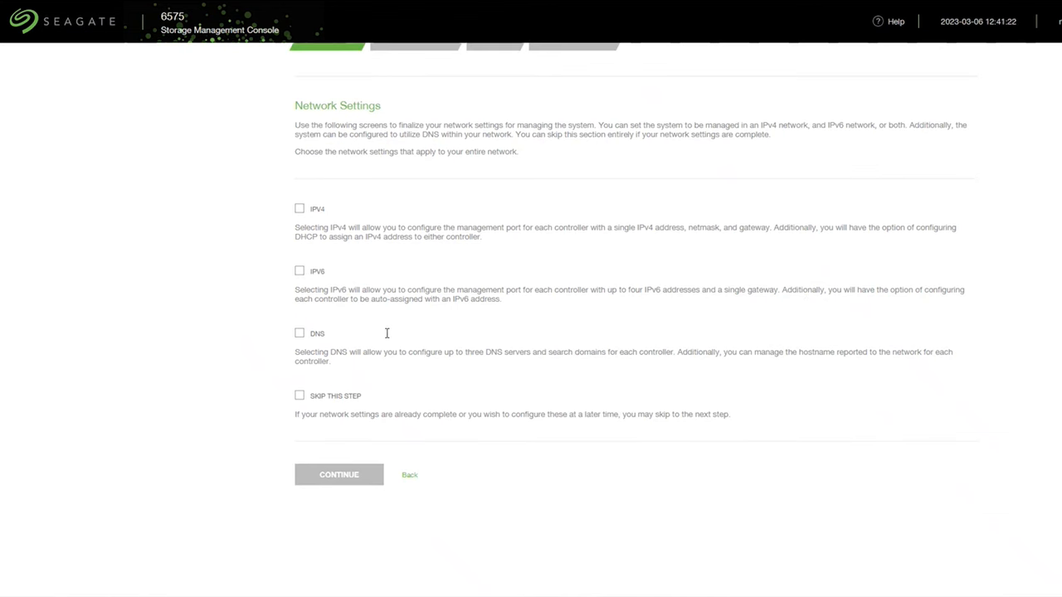
click(299, 209)
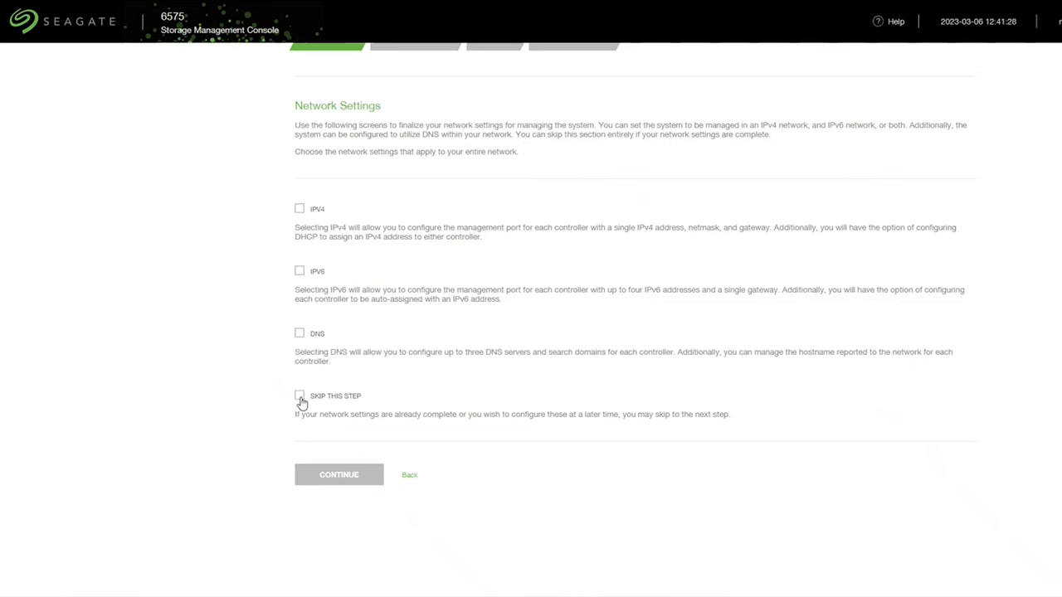
click(338, 475)
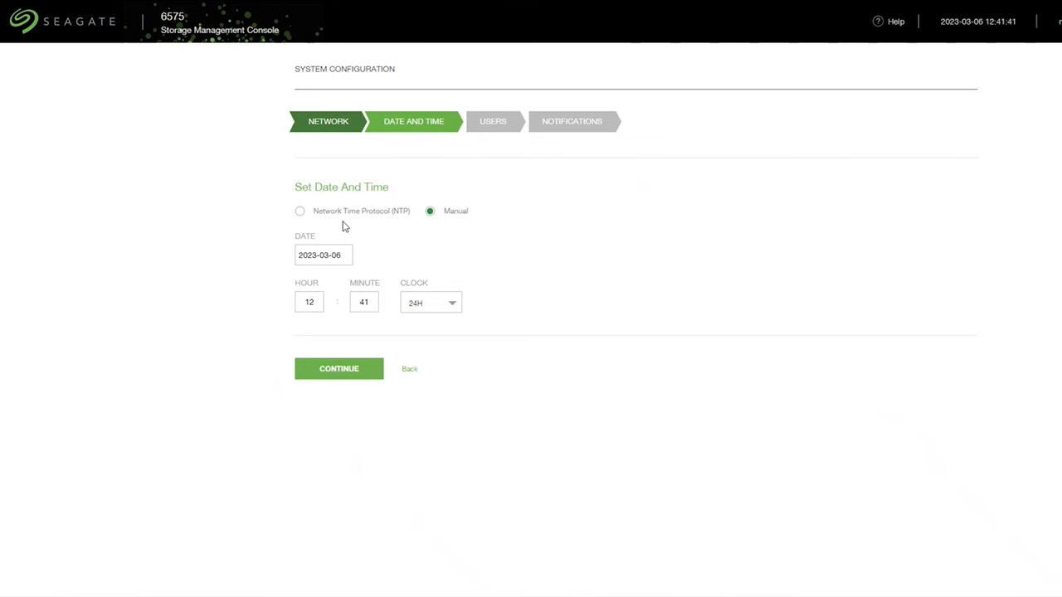
click(339, 368)
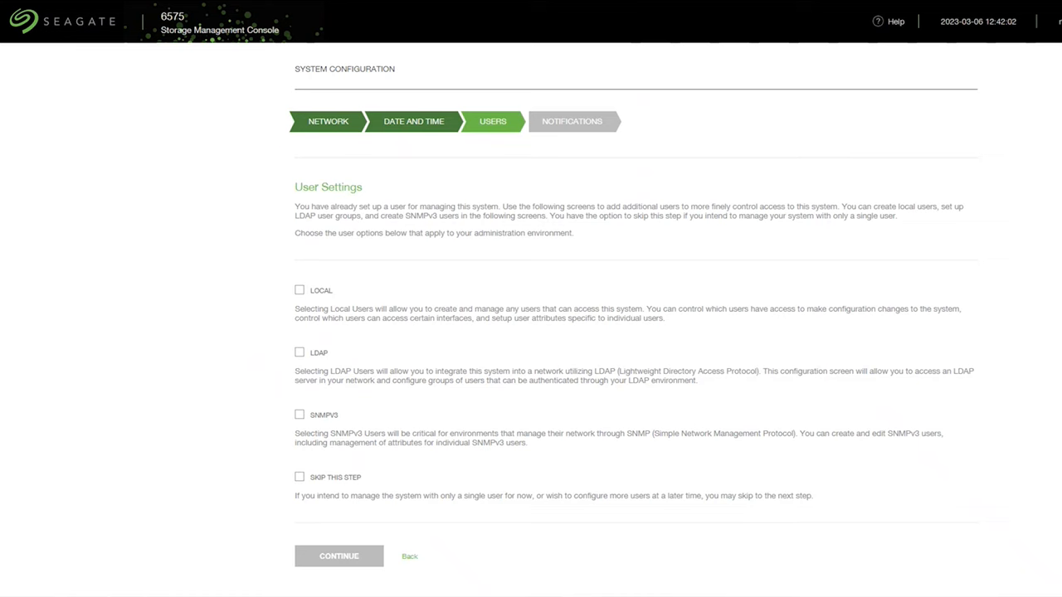
Step: Skip additional User Settings and Notifications, reaching the Storage Configuration step
scroll(down, 3)
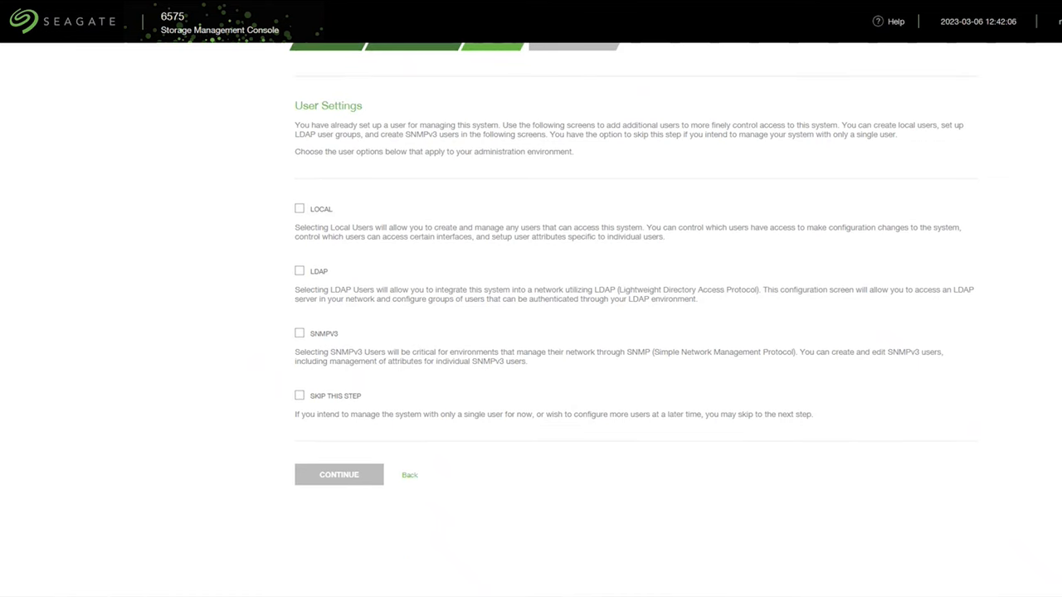
click(298, 394)
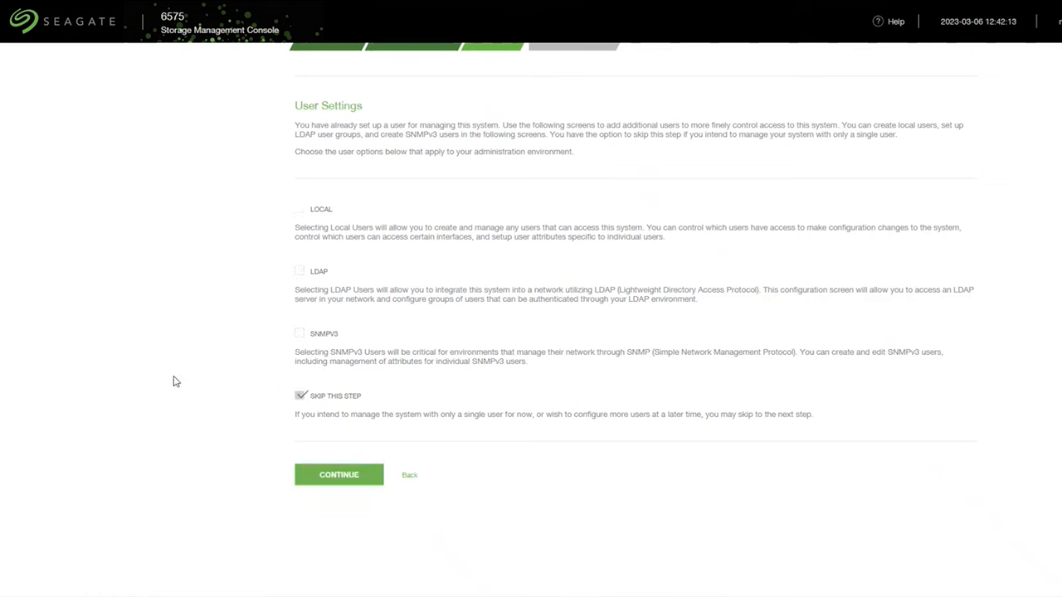
mouse_move(305, 526)
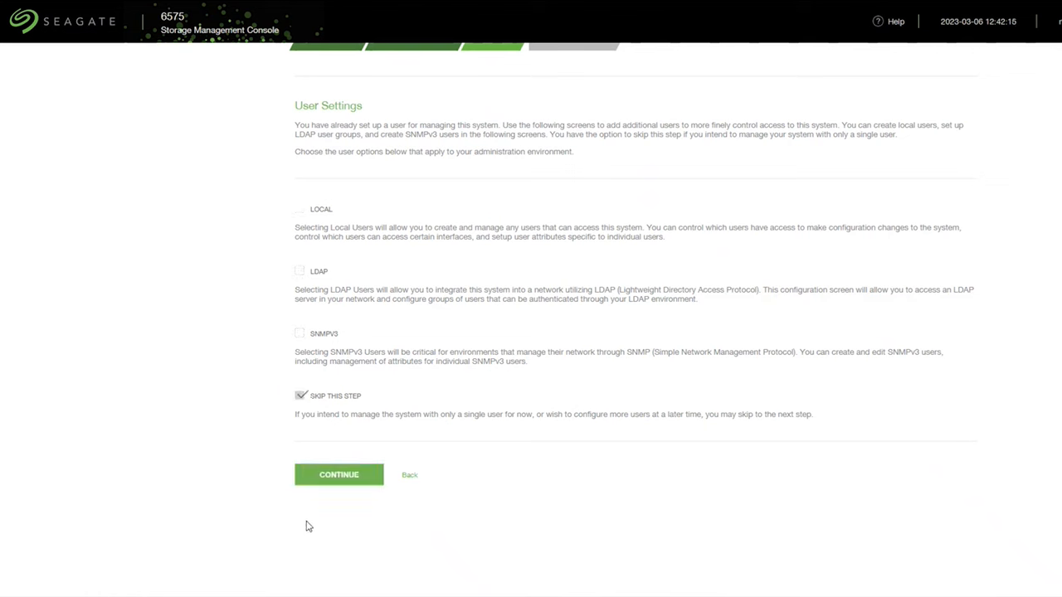
mouse_move(339, 474)
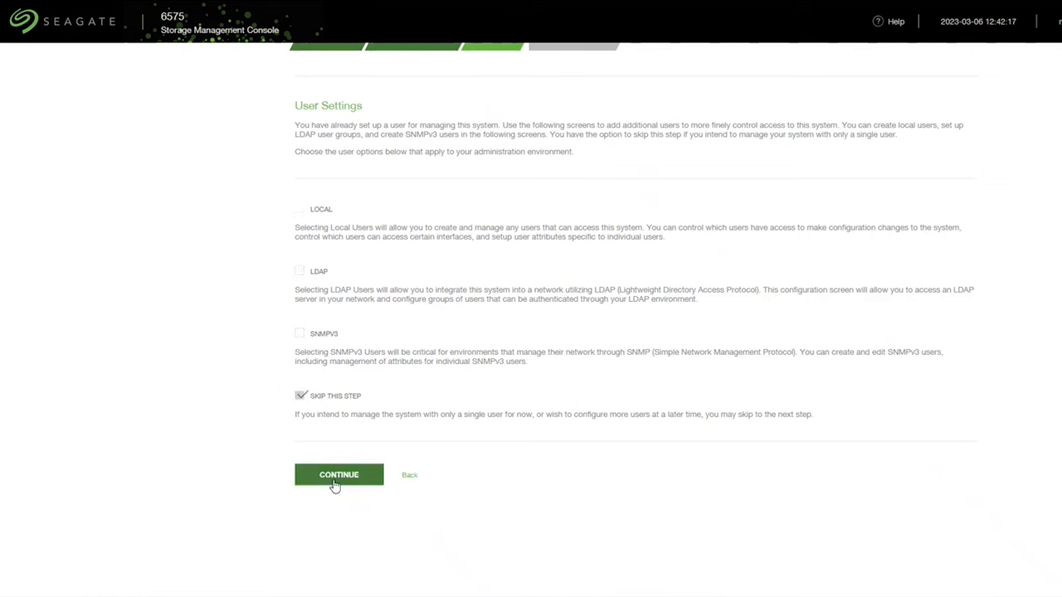
click(338, 475)
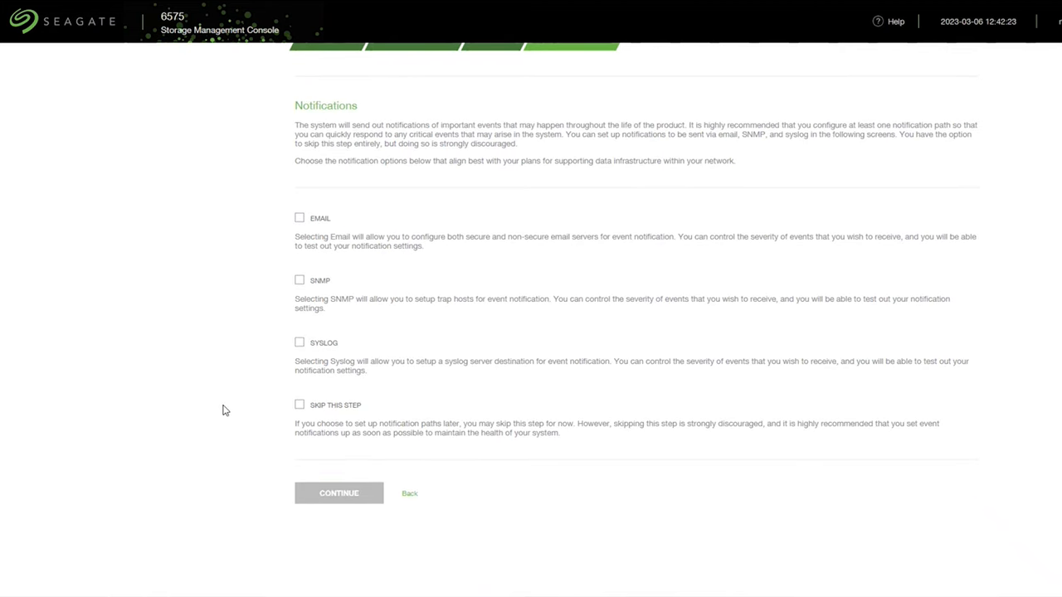
click(339, 493)
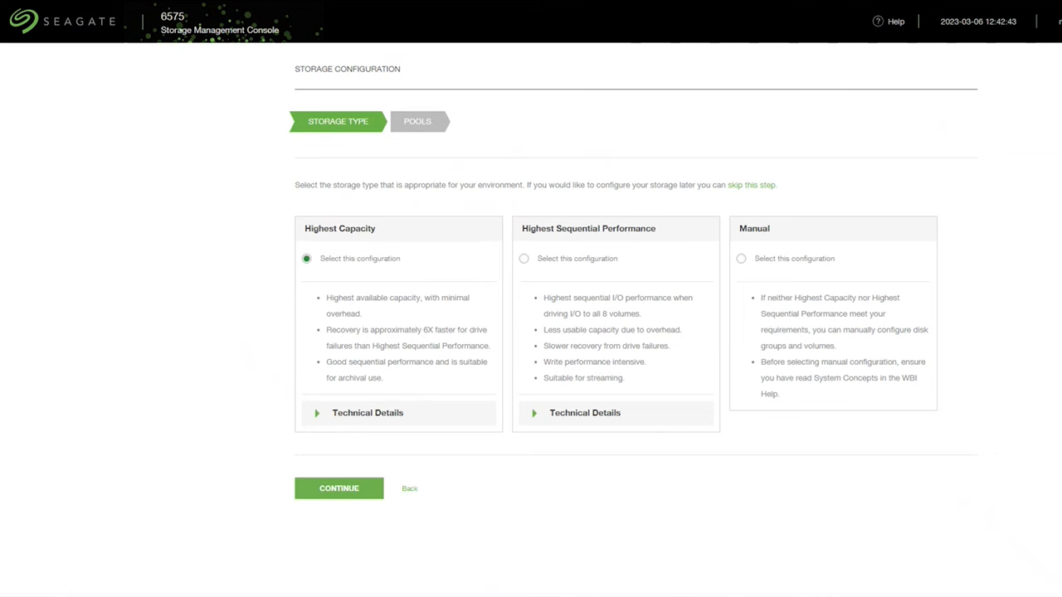
mouse_move(554, 423)
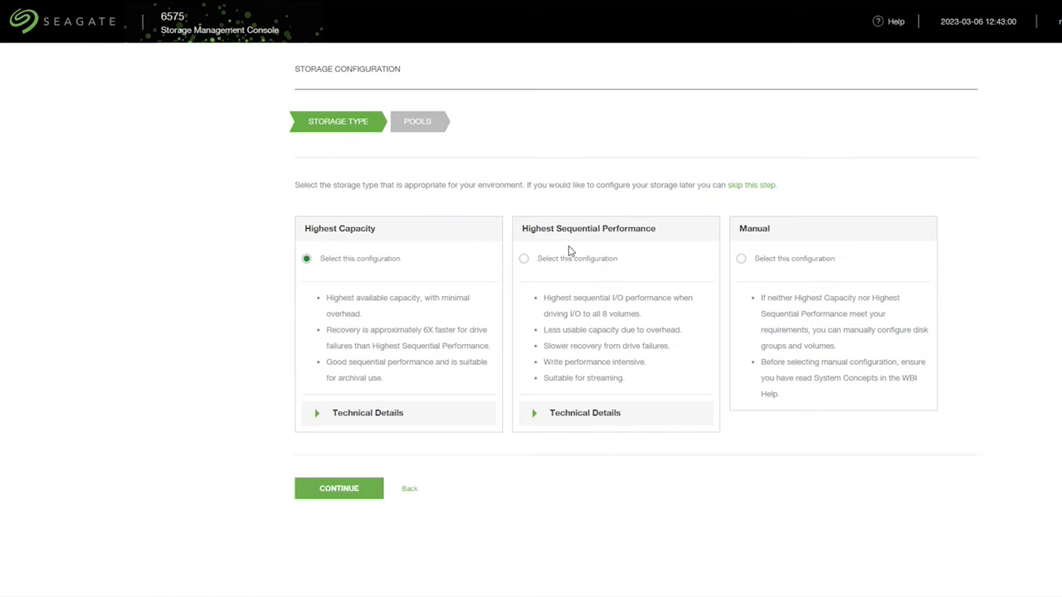
mouse_move(610, 231)
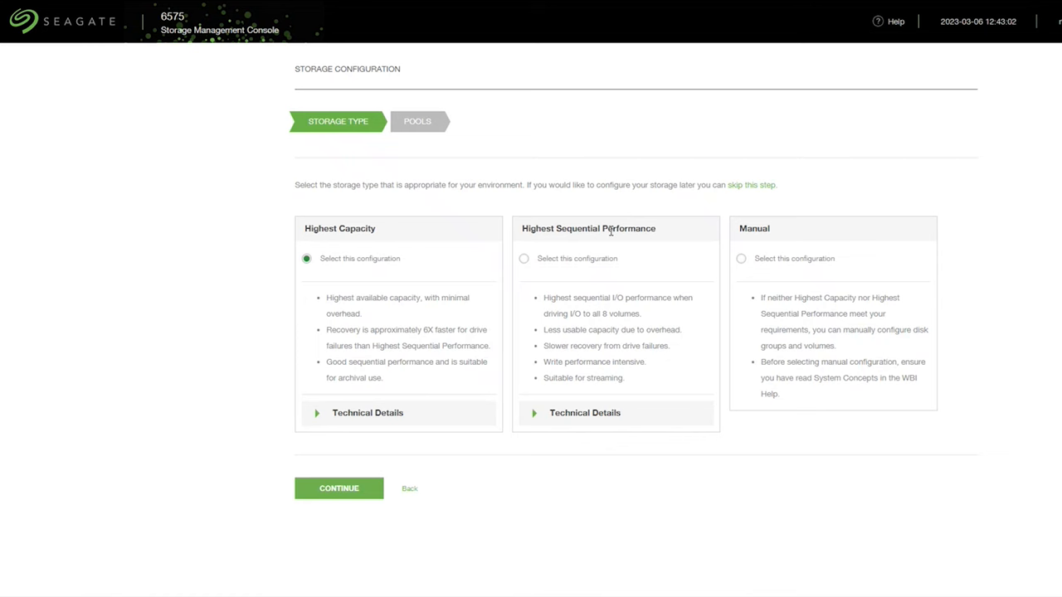
Step: Expand Technical Details of the storage types and proceed to the Pools step with Manual configuration
click(368, 411)
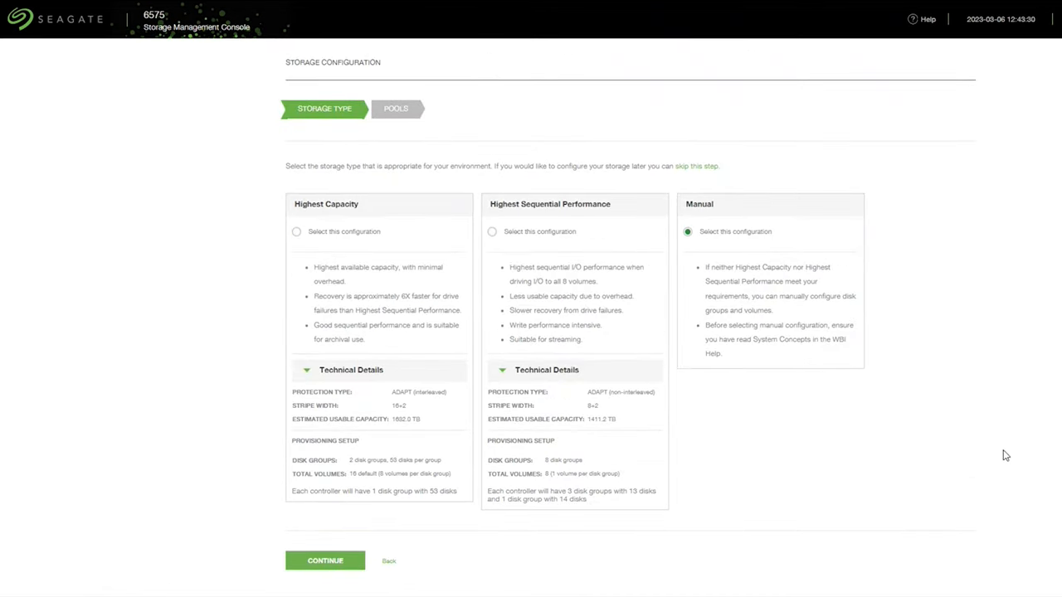
mouse_move(1051, 441)
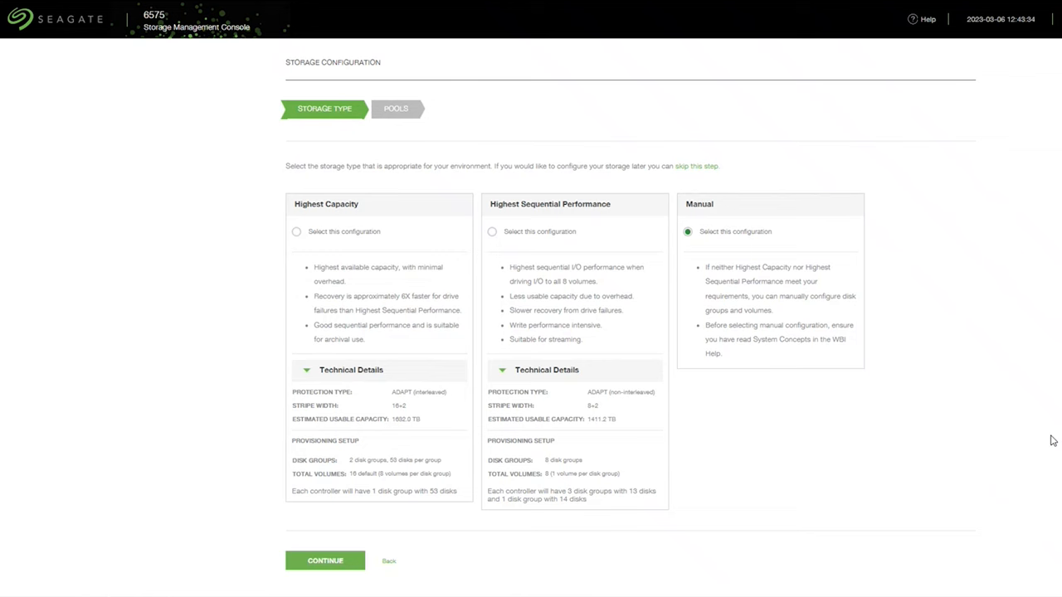
click(325, 560)
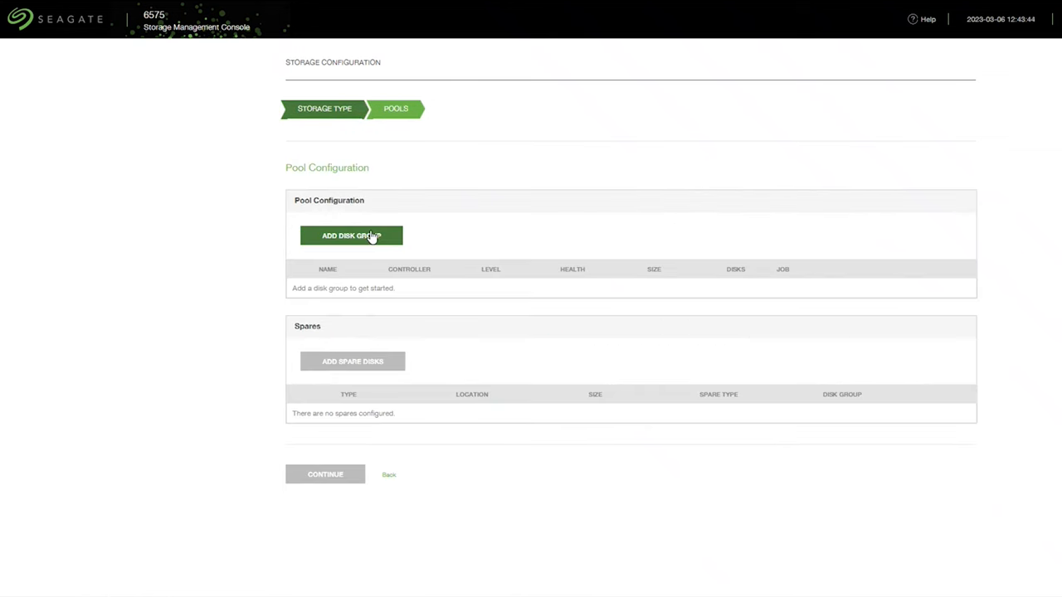
Step: Start an Add Disk Group with RAID10 protection, cancel it and go back to the Storage Type step
click(352, 236)
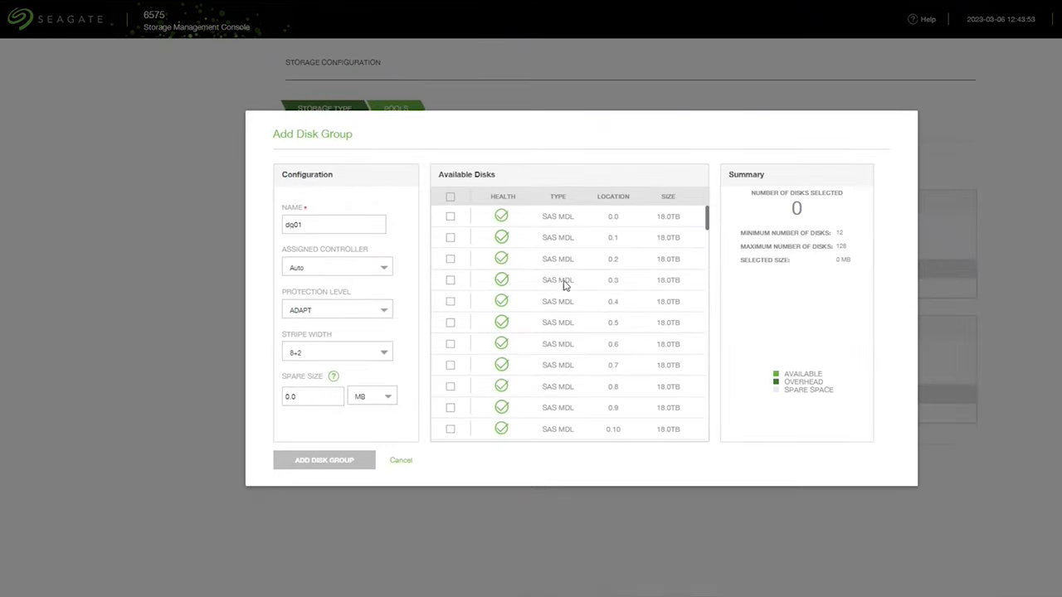
click(335, 310)
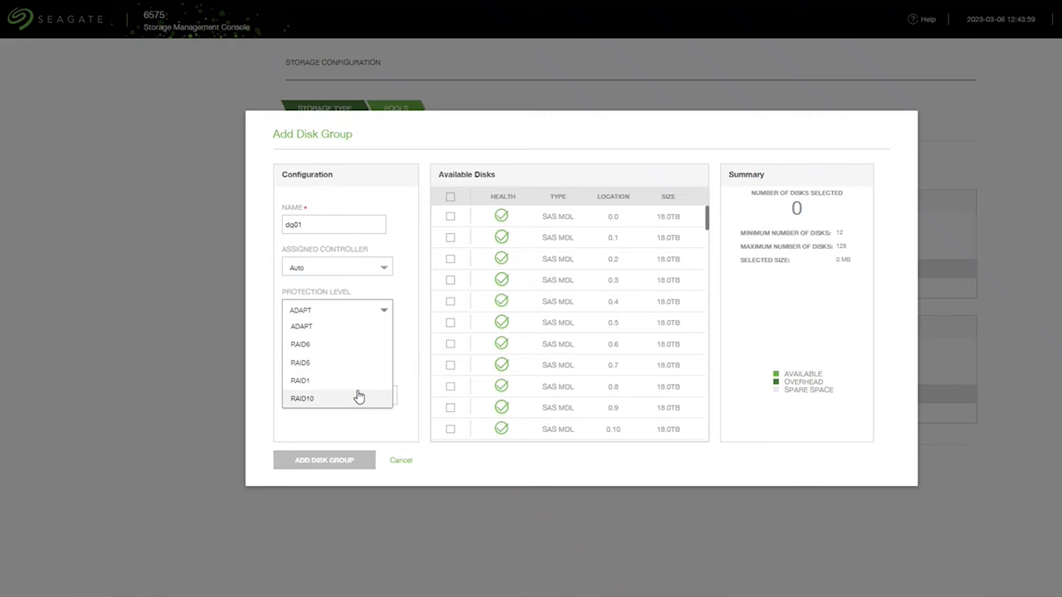
click(302, 398)
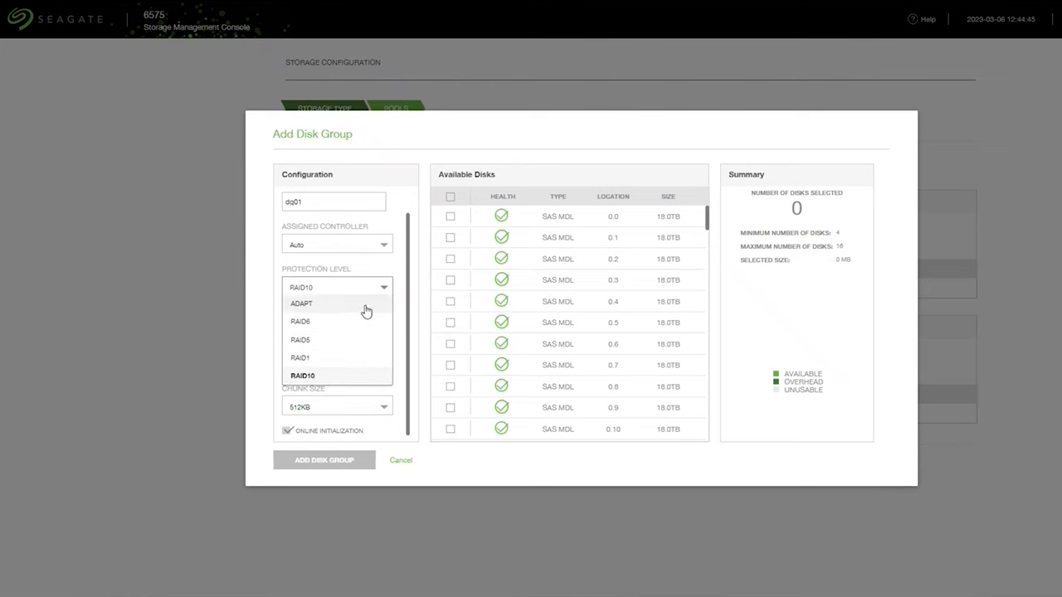
mouse_move(265, 324)
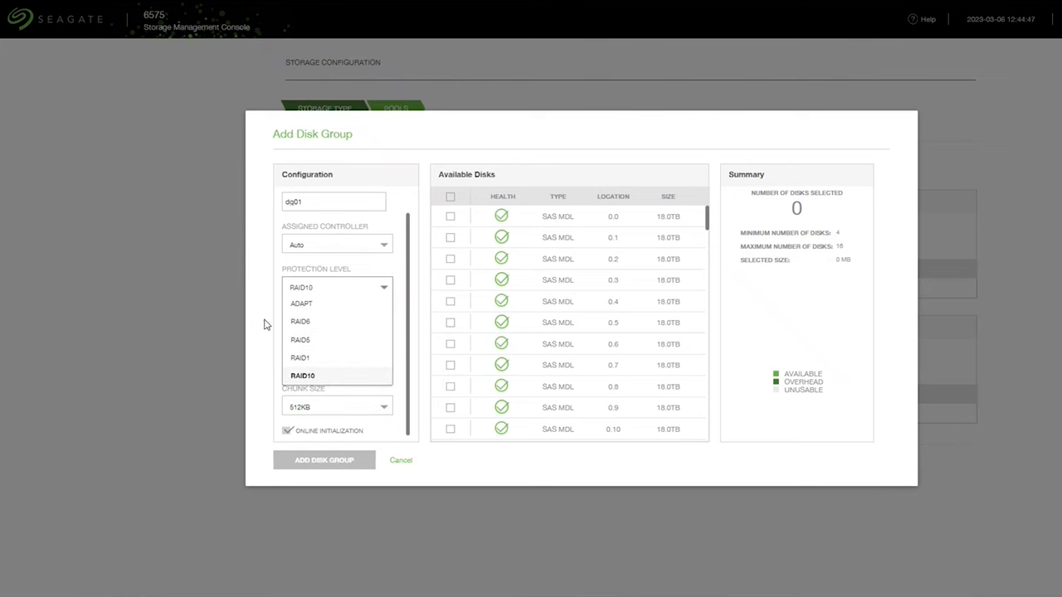
click(302, 375)
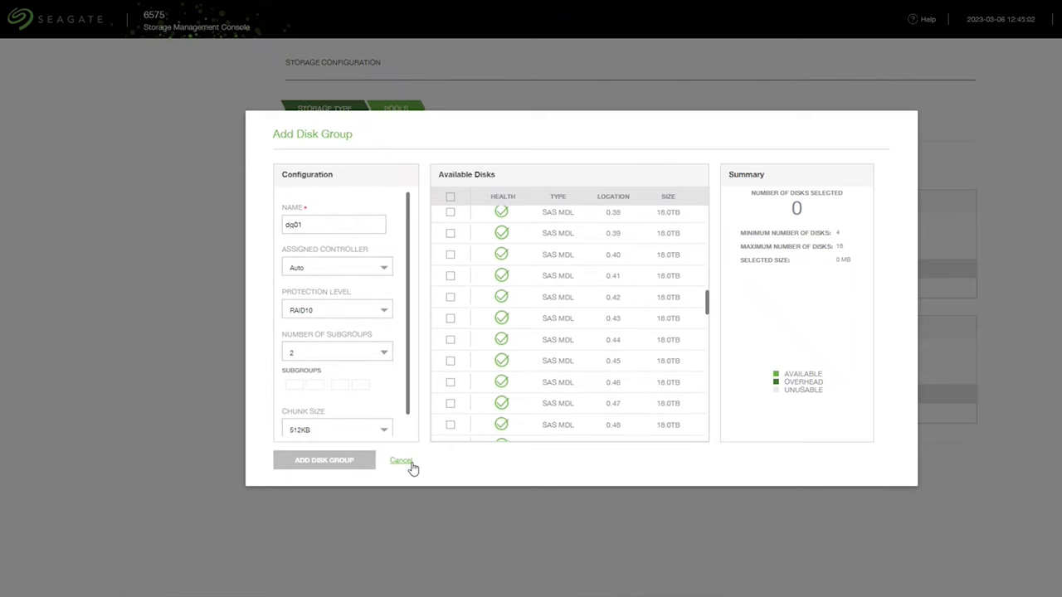
click(402, 461)
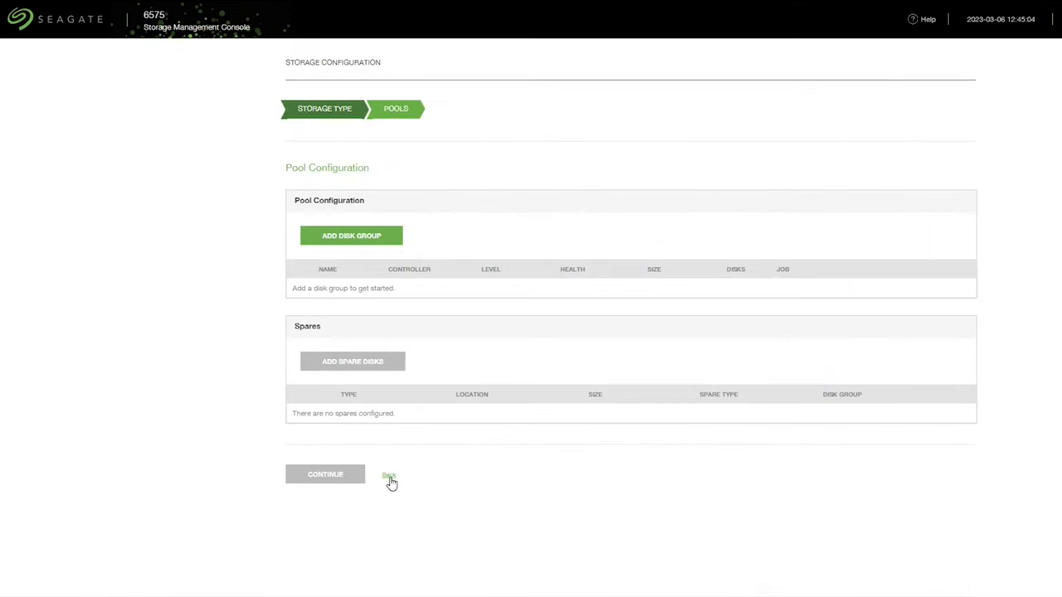
click(388, 475)
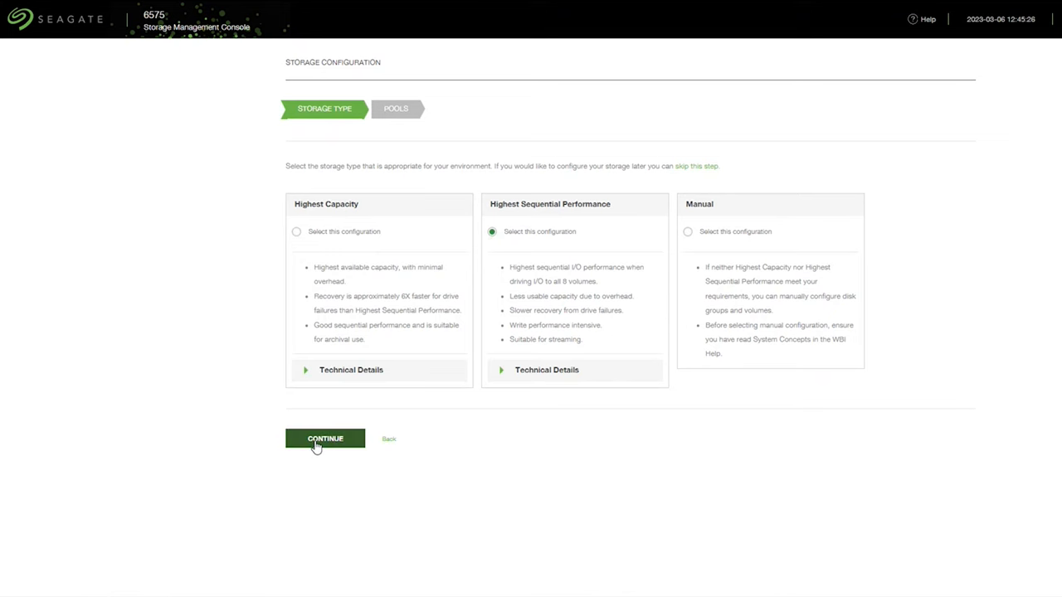
Step: Continue with Highest Sequential Performance, spare size 18.0 TB and prefix Volume_, and apply it
click(325, 438)
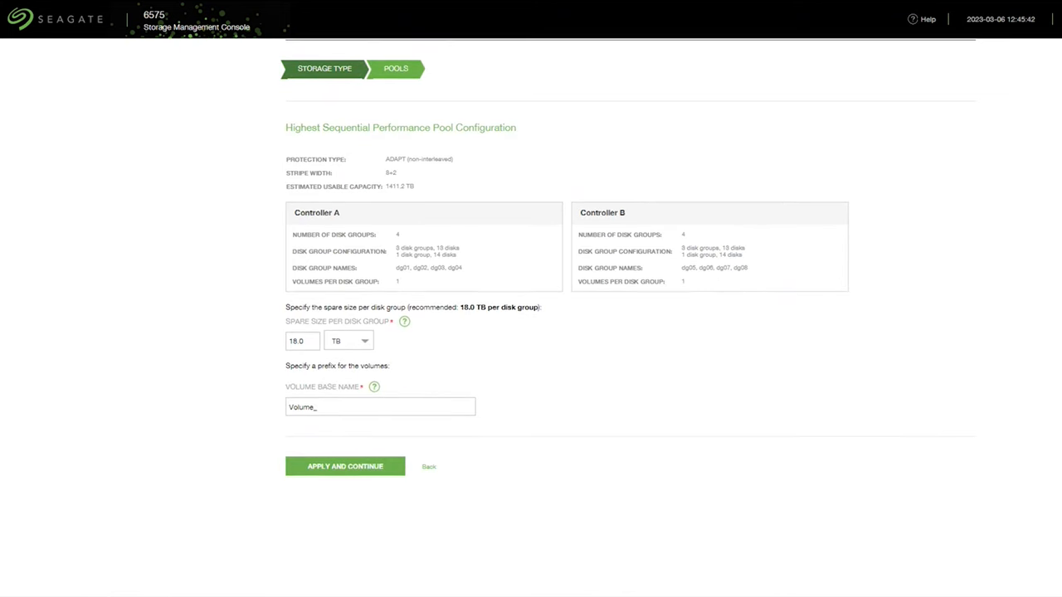
mouse_move(363, 351)
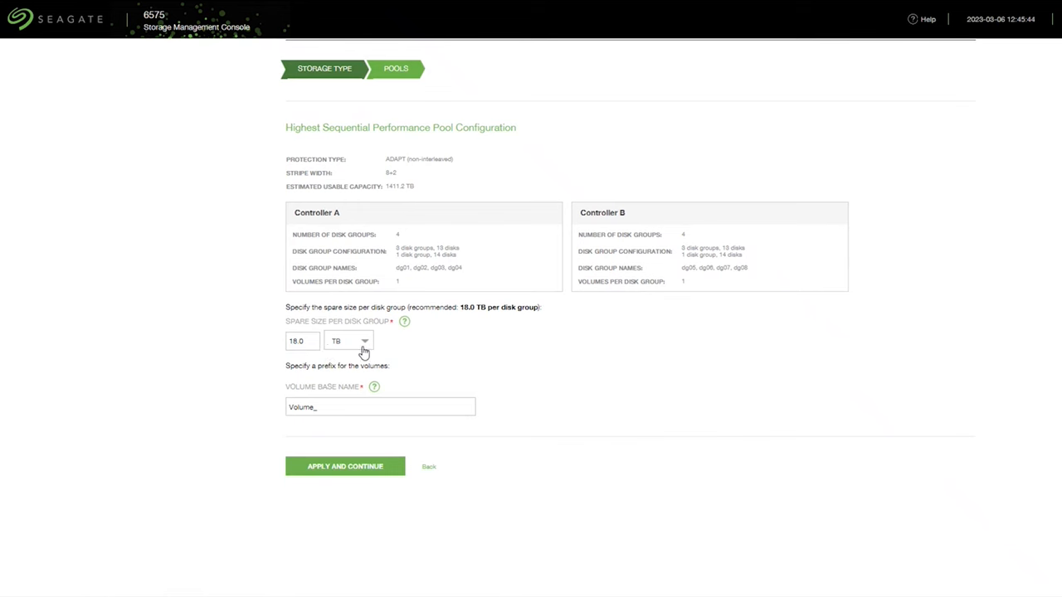
mouse_move(680, 451)
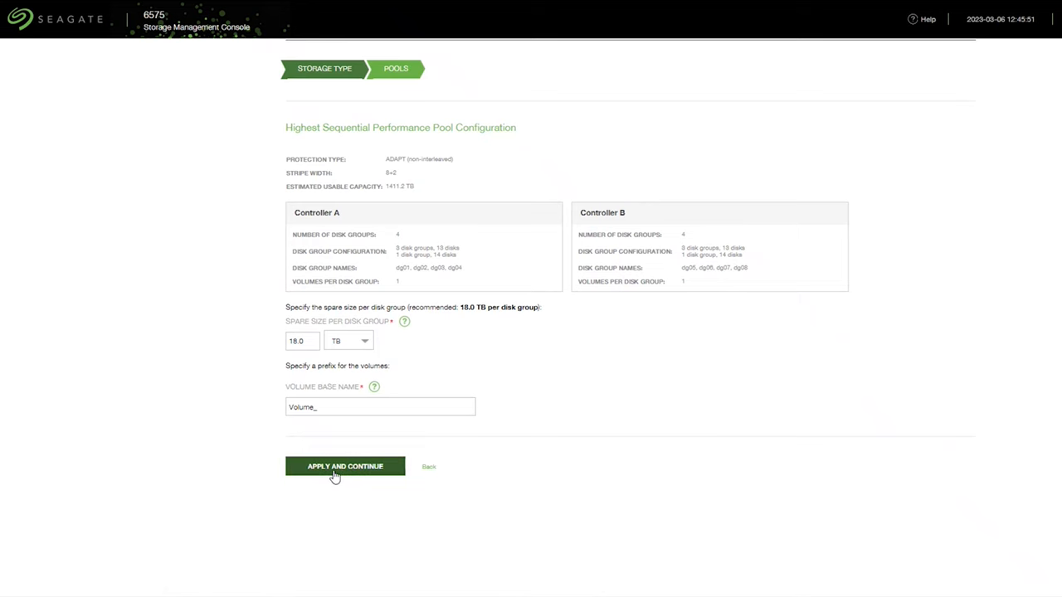
click(345, 466)
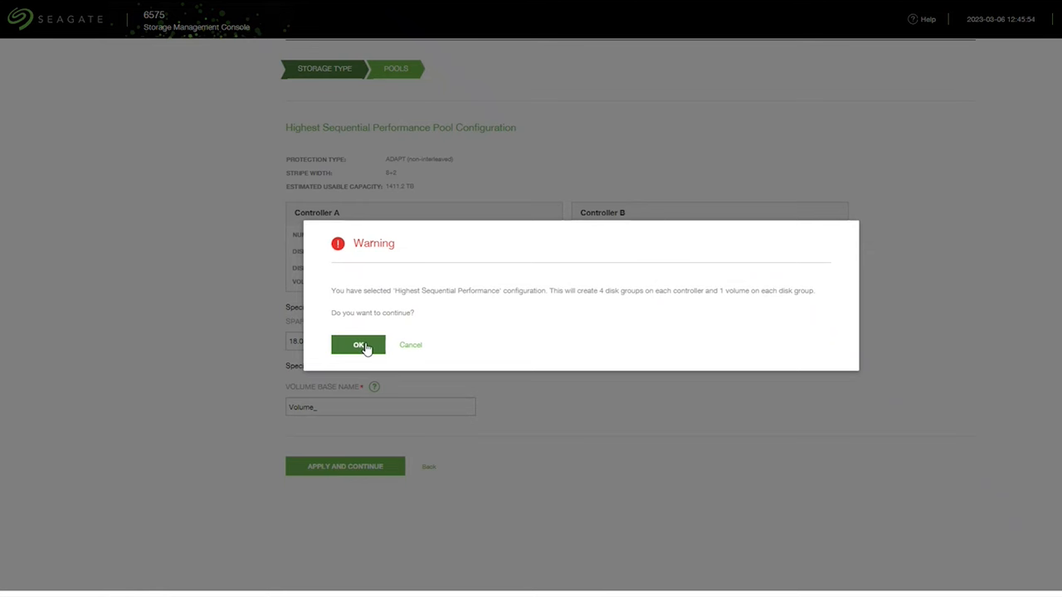
Step: Confirm creating the ADAPT disk groups dg01–dg08 and volumes and acknowledge the success message
click(358, 345)
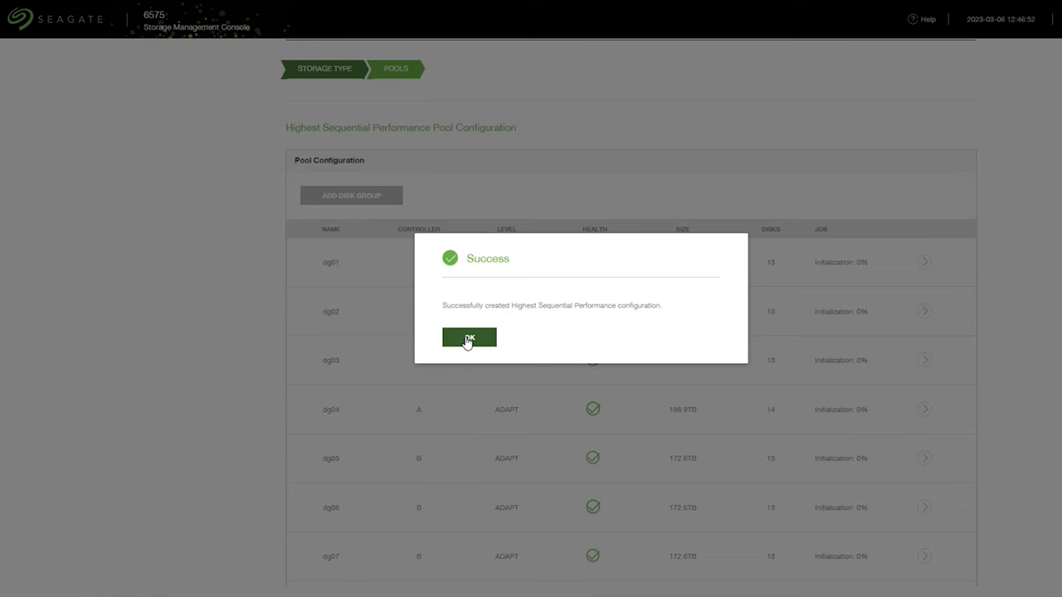
click(467, 339)
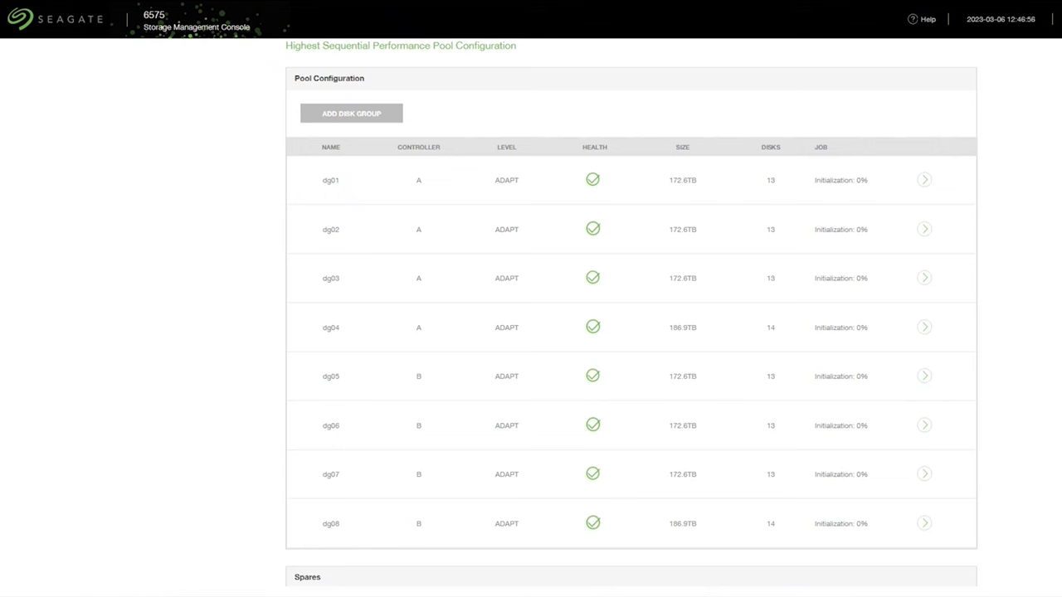
mouse_move(849, 178)
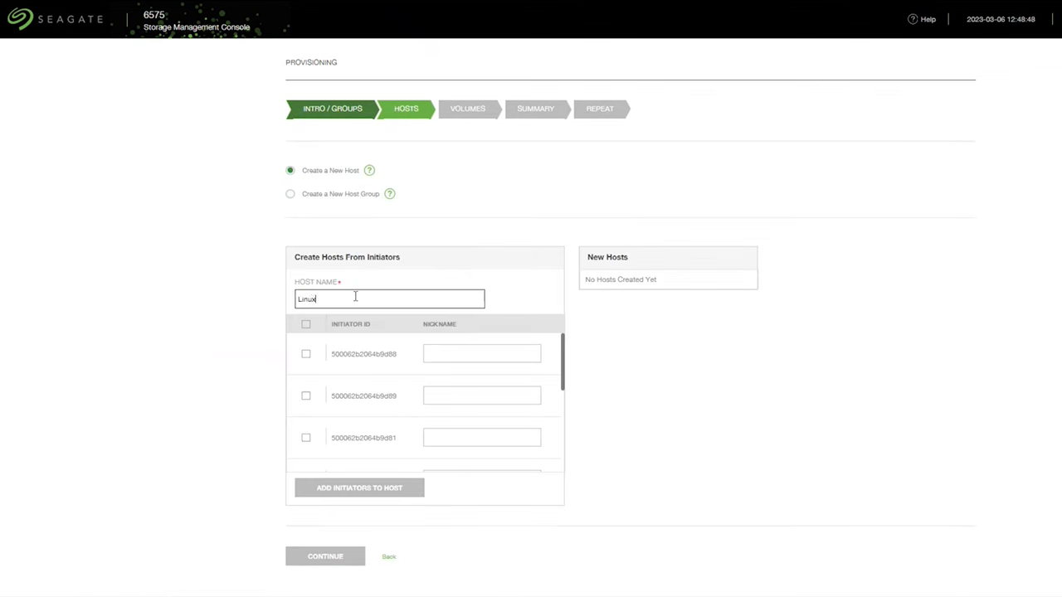
Step: Name the host LinuxU20, add all listed initiators to it and continue to the volumes step
text(U20)
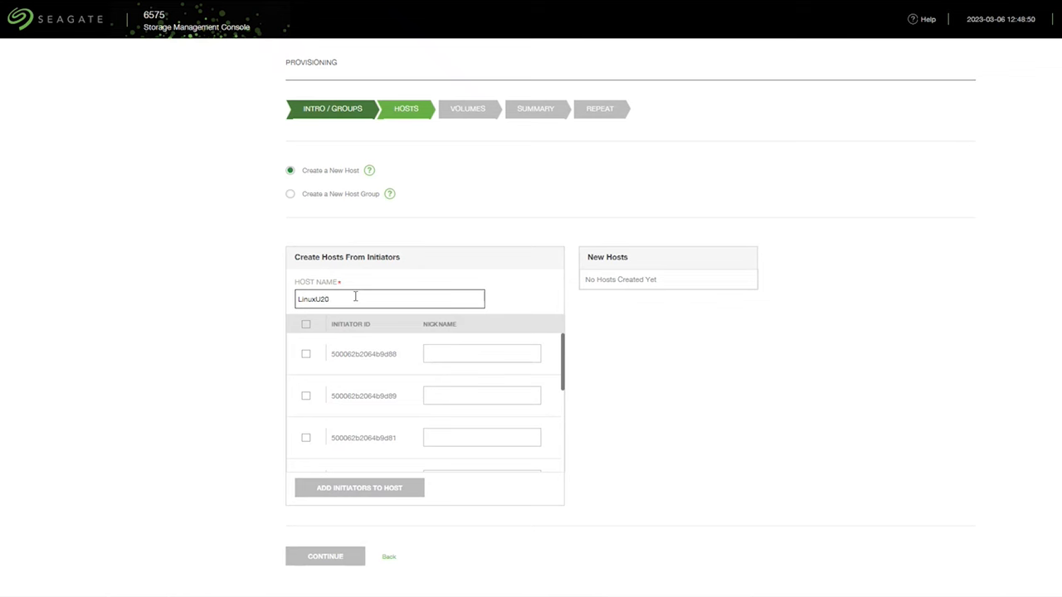
click(305, 323)
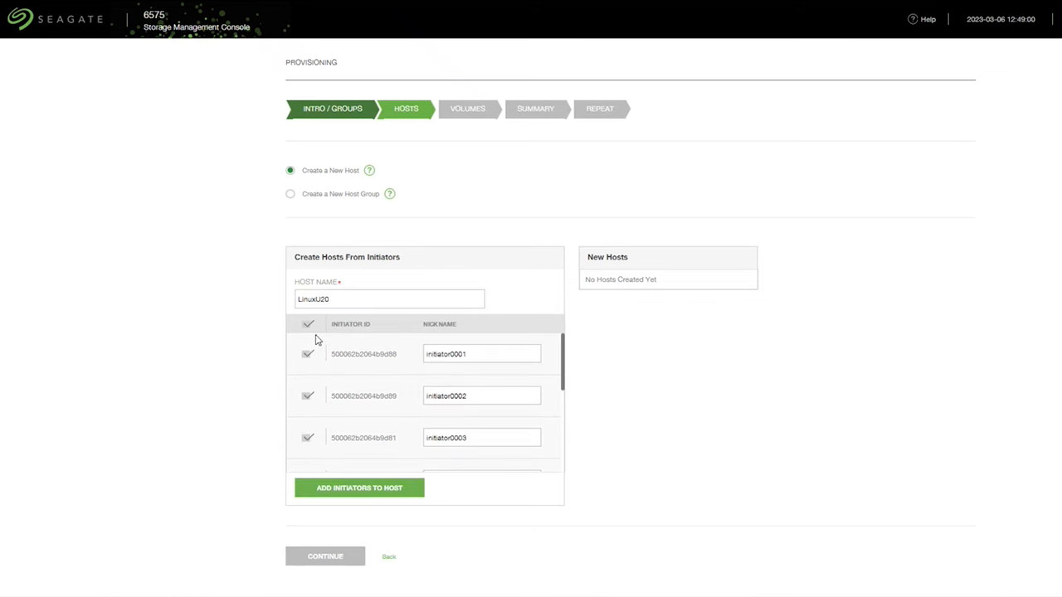
scroll(down, 3)
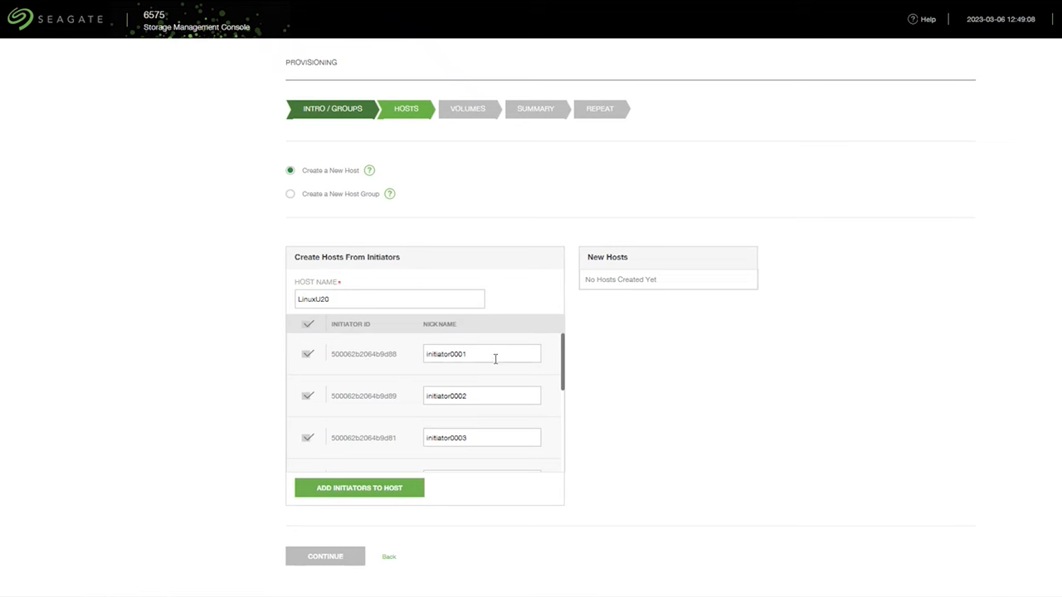
scroll(down, 3)
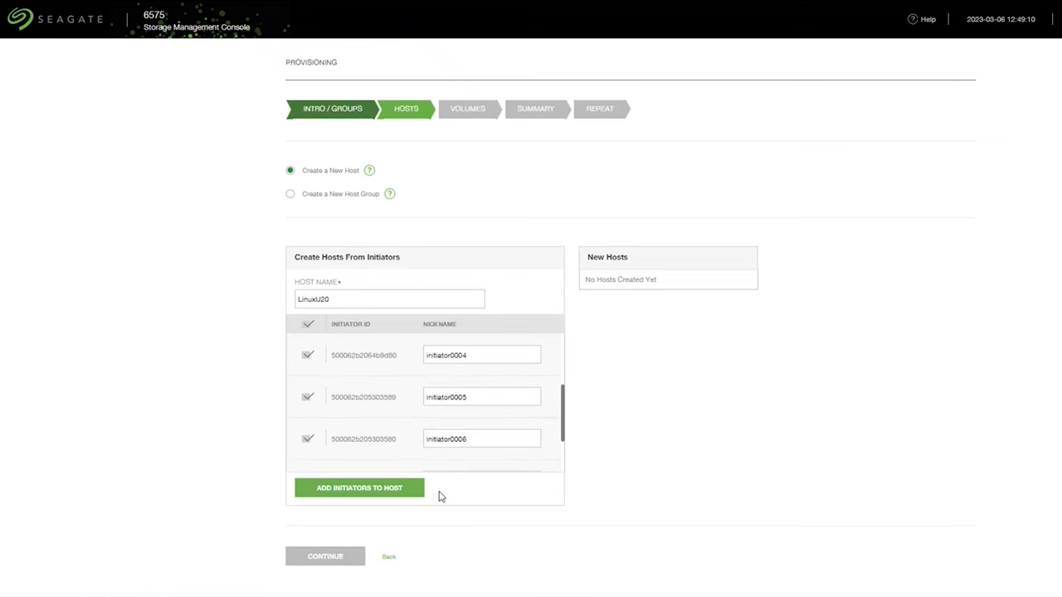
click(358, 488)
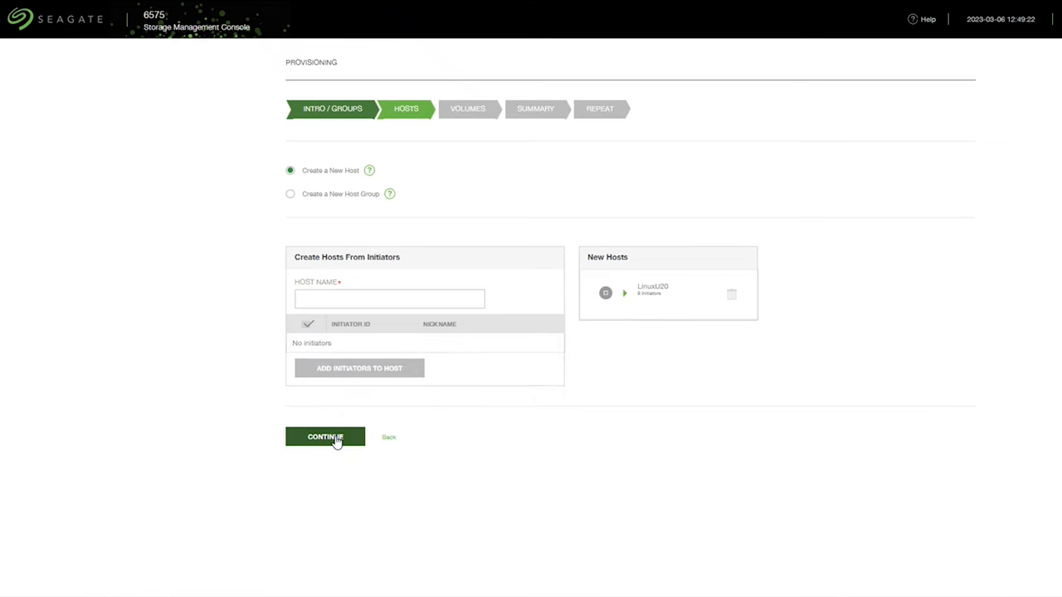
click(326, 438)
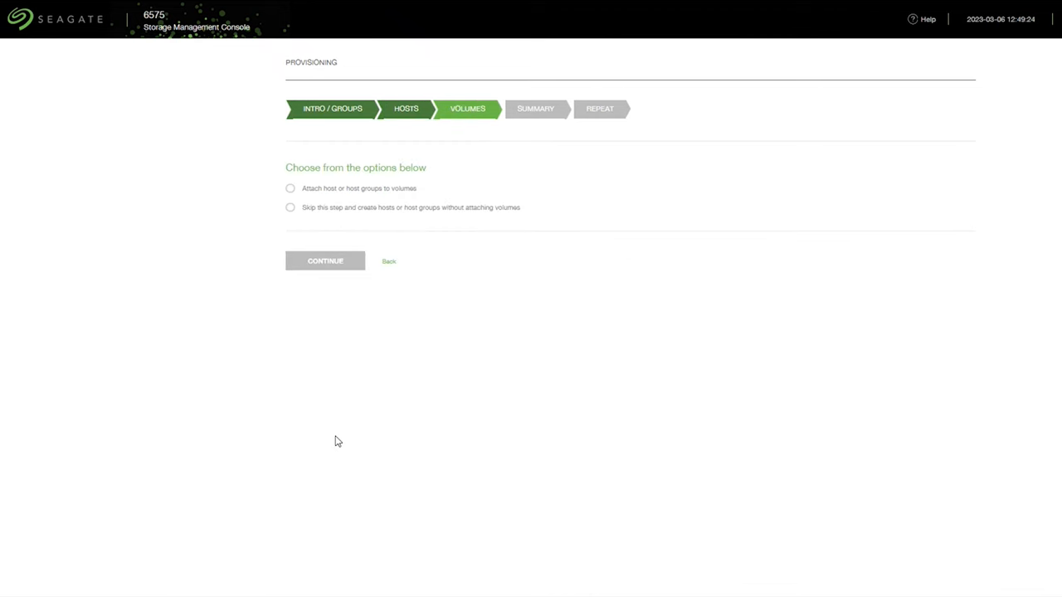
Step: Choose host-to-volume attachment and select all eight volumes, Volume_0001–Volume_0008, for LinuxU20
click(289, 189)
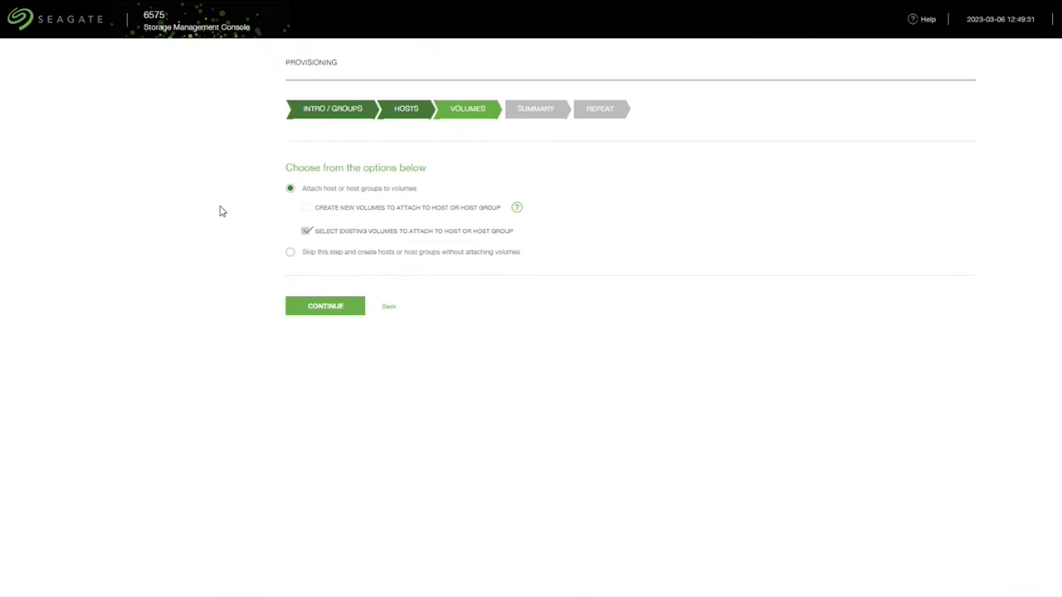
click(325, 305)
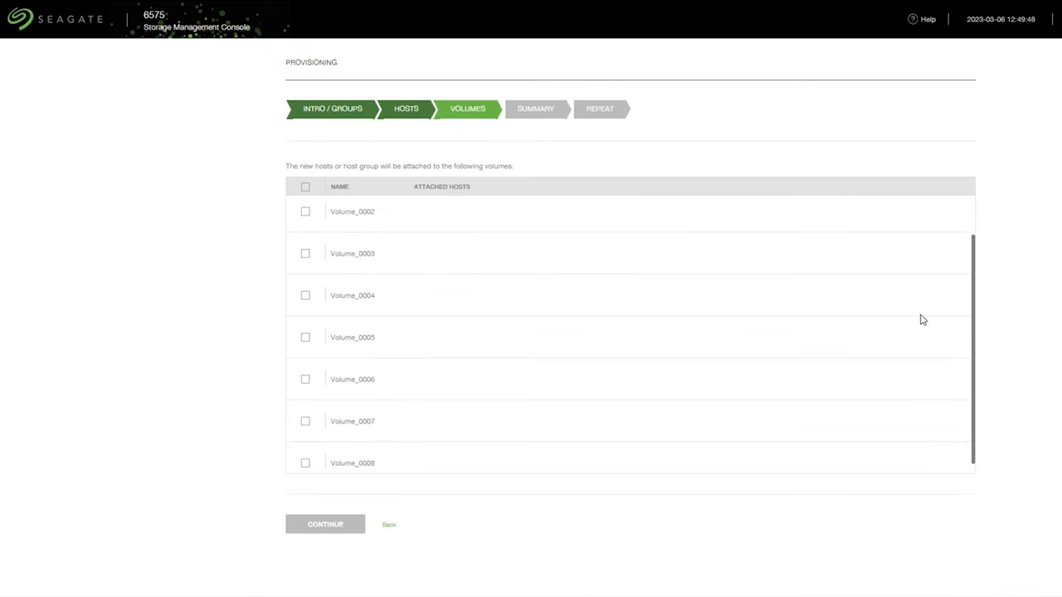
scroll(up, 3)
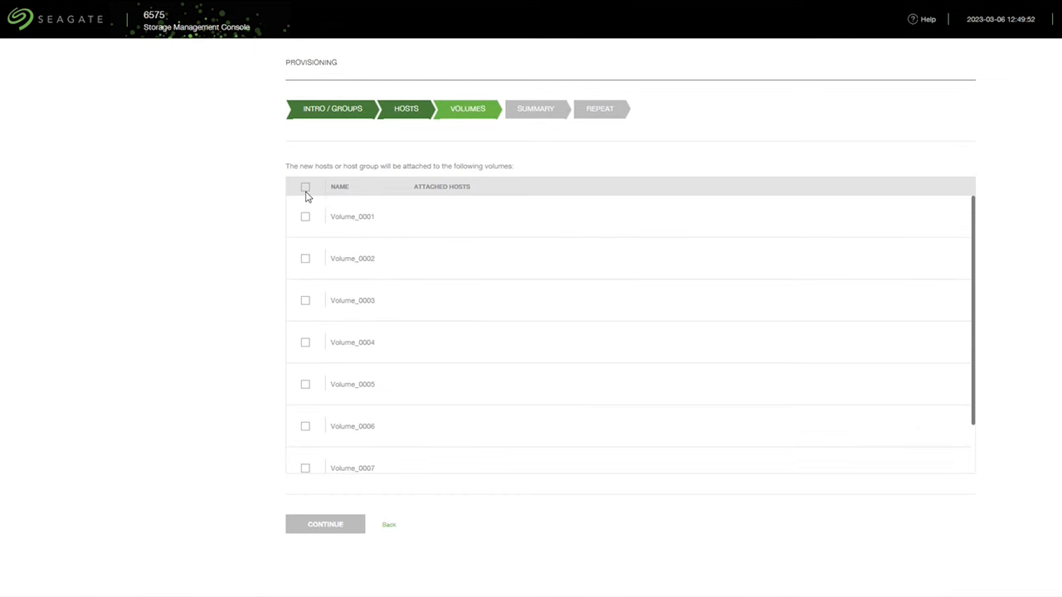
click(305, 186)
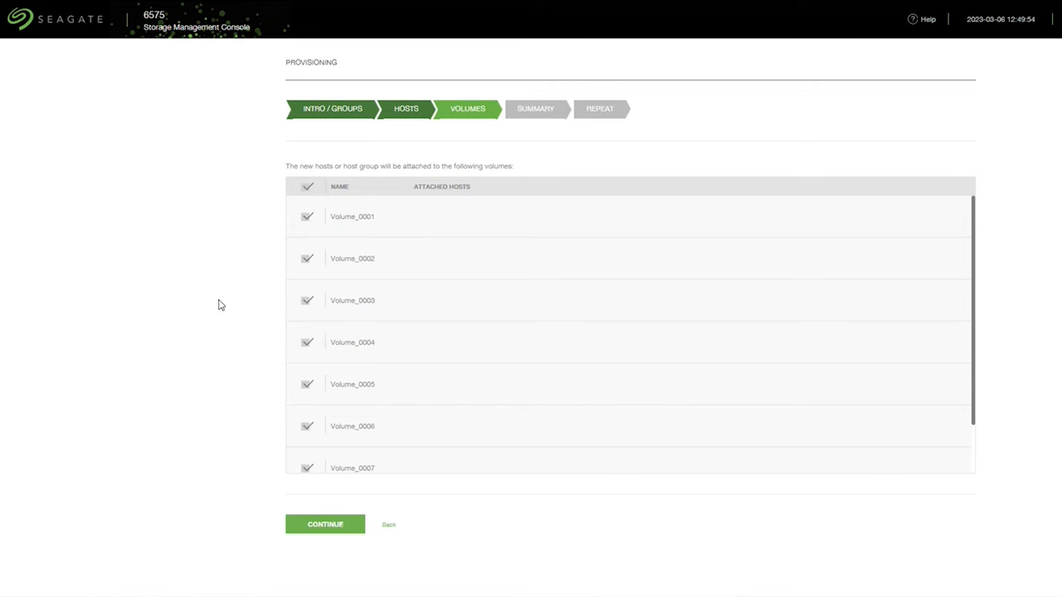
scroll(down, 3)
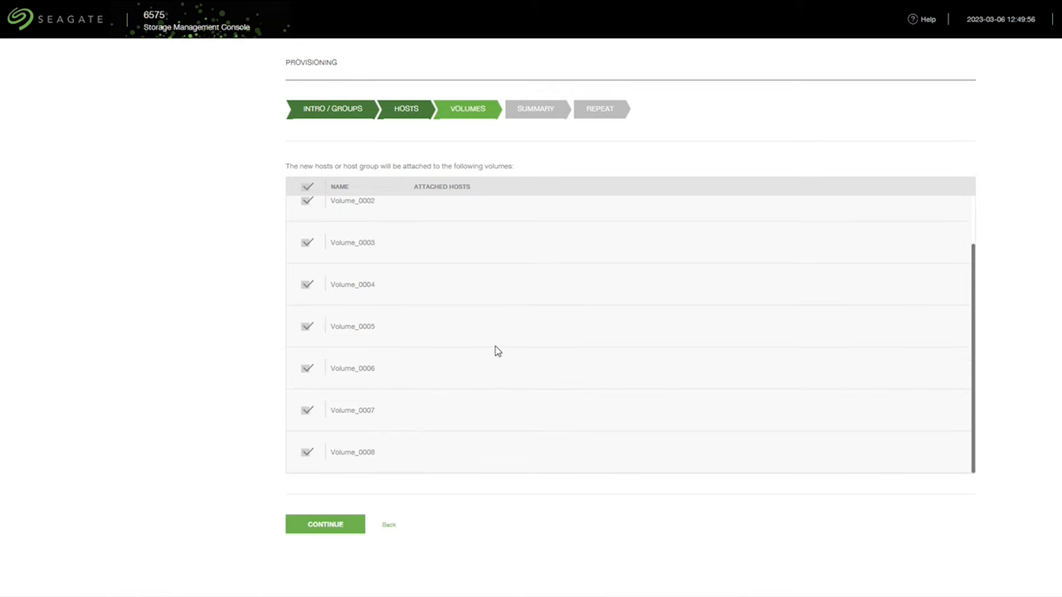
click(325, 524)
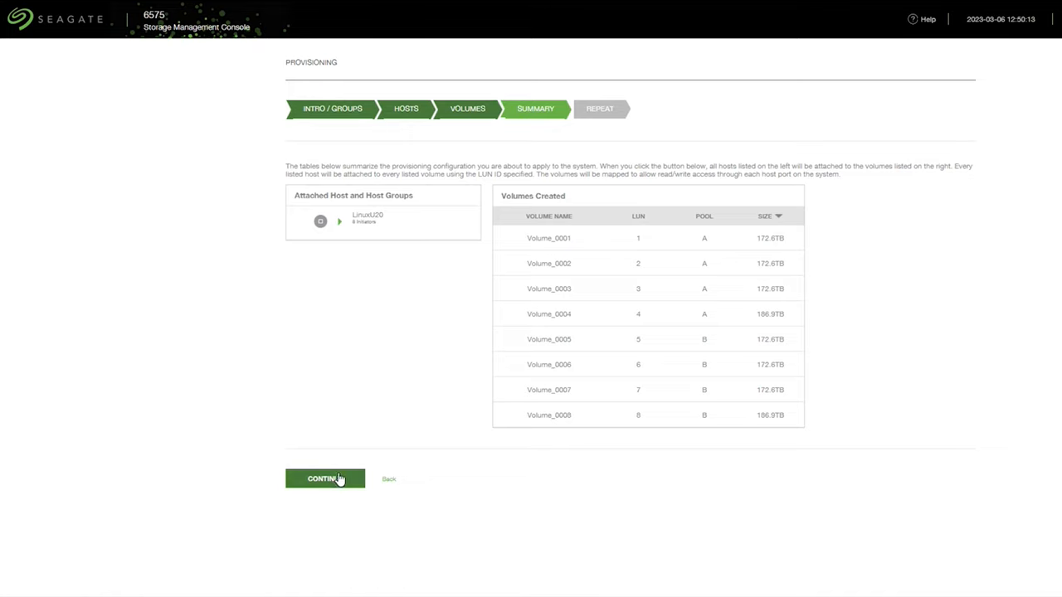
Step: Confirm the summary to map the eight volumes to LinuxU20 and complete provisioning
click(325, 478)
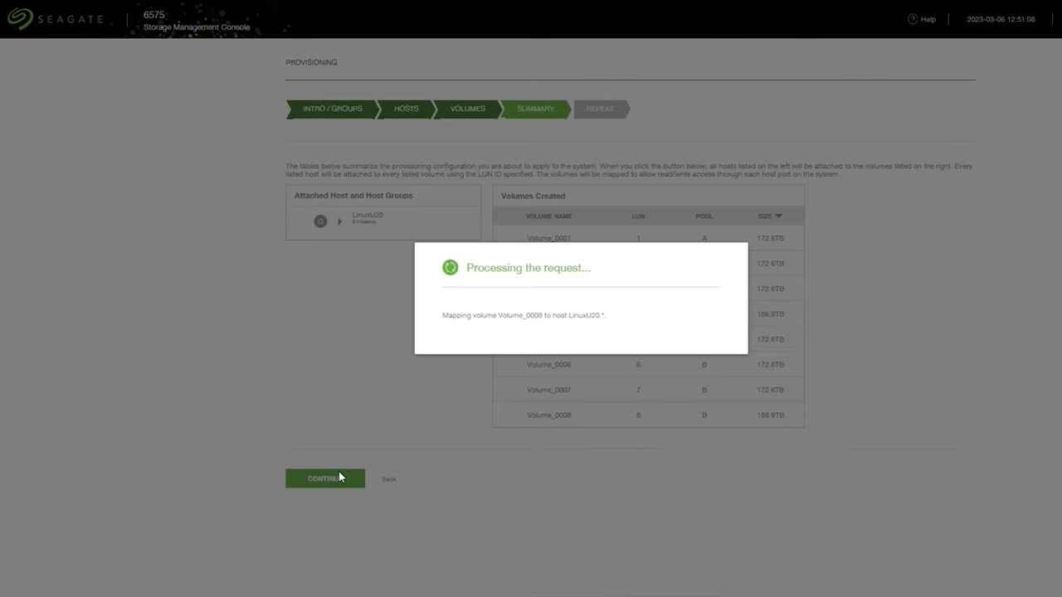
click(325, 478)
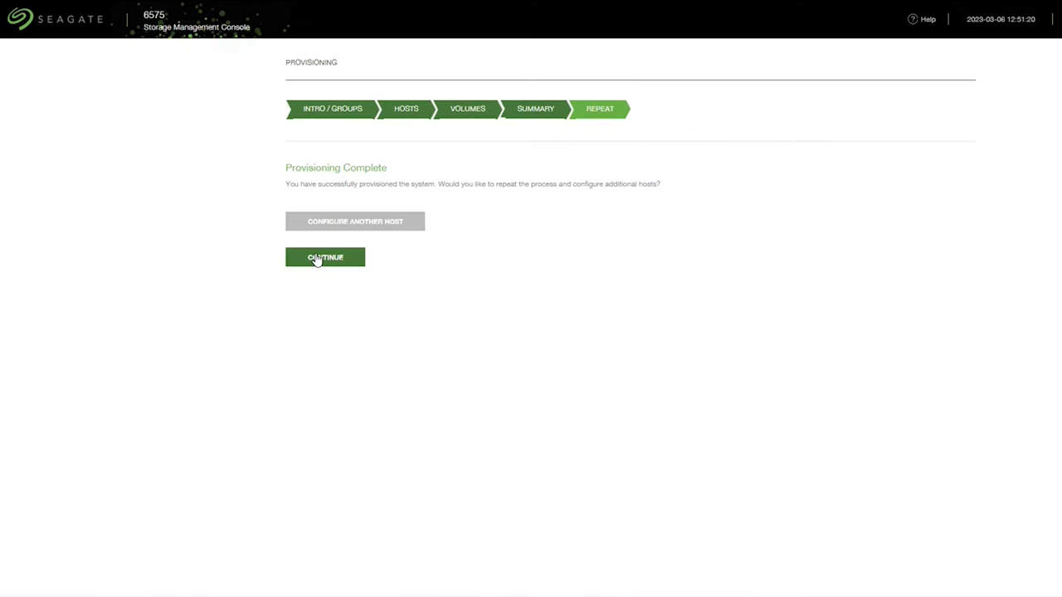
click(325, 257)
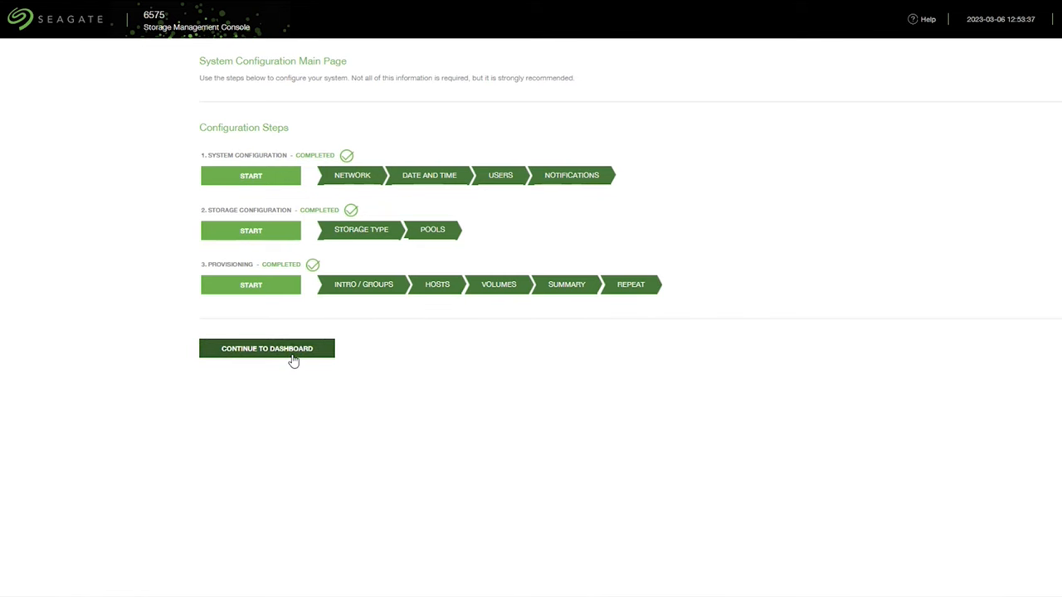
Step: Reach the dashboard and acknowledge all pending alerts with Acknowledge All Alerts
click(267, 348)
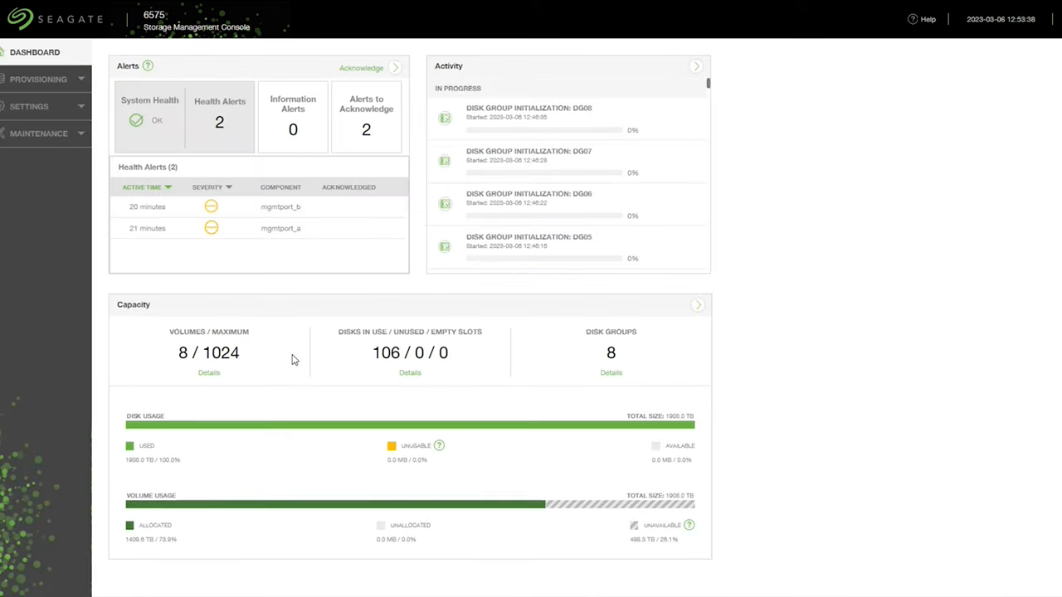
mouse_move(952, 380)
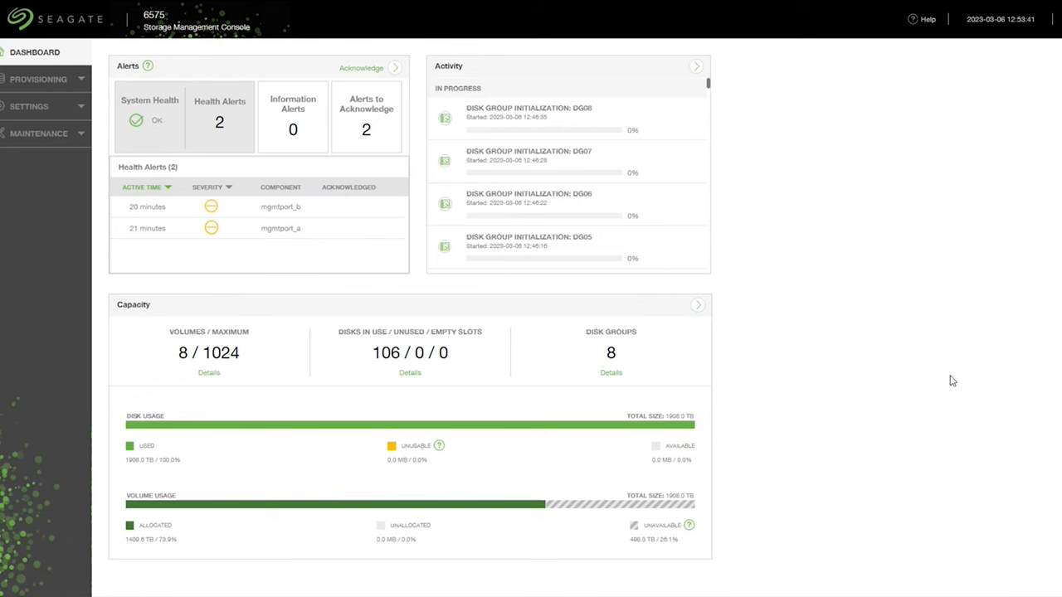
mouse_move(369, 83)
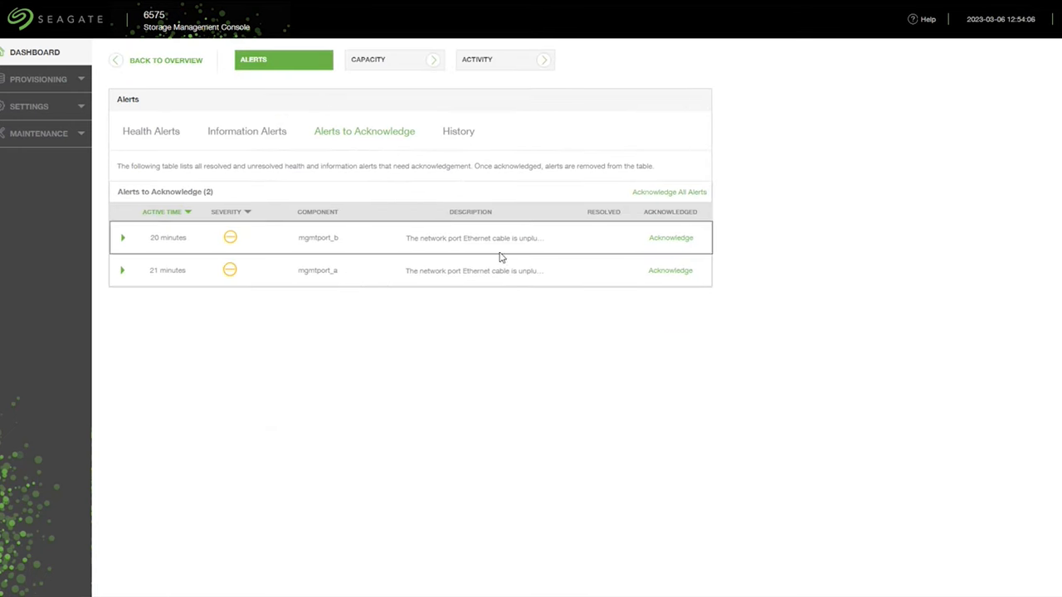
mouse_move(511, 249)
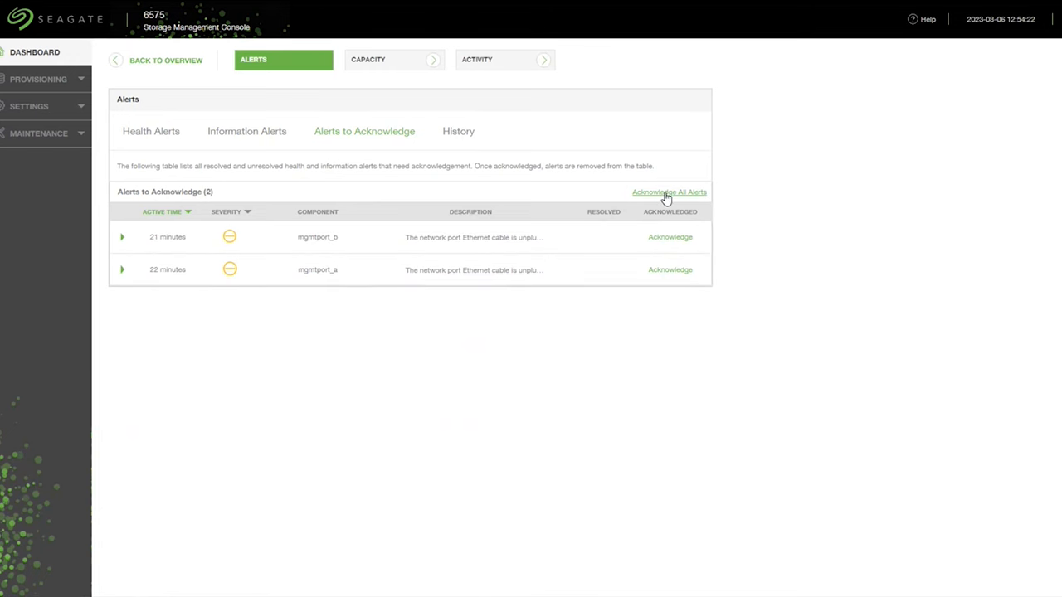
click(668, 193)
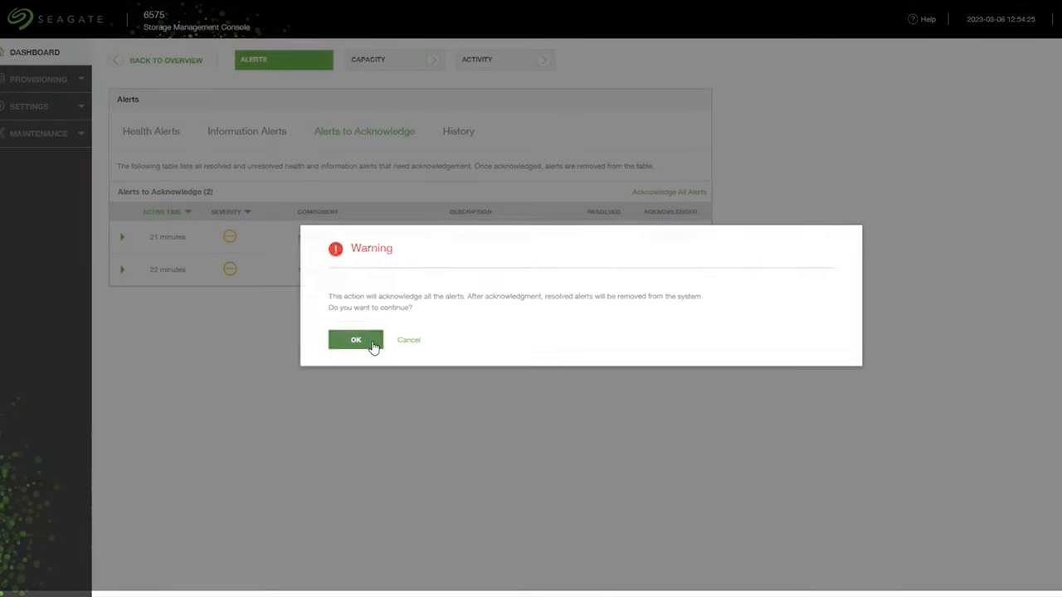
click(355, 338)
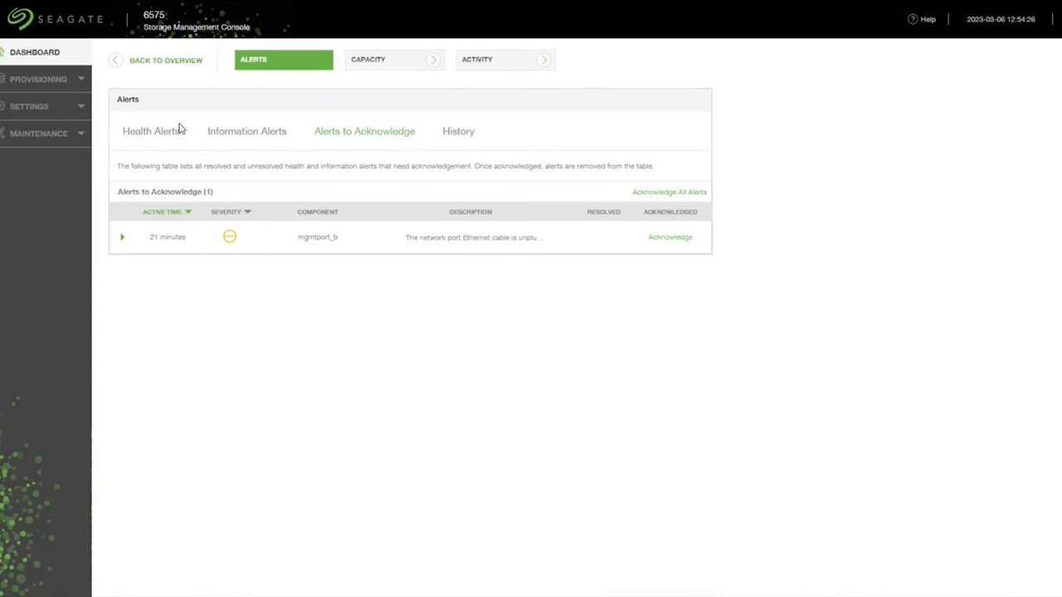
click(671, 235)
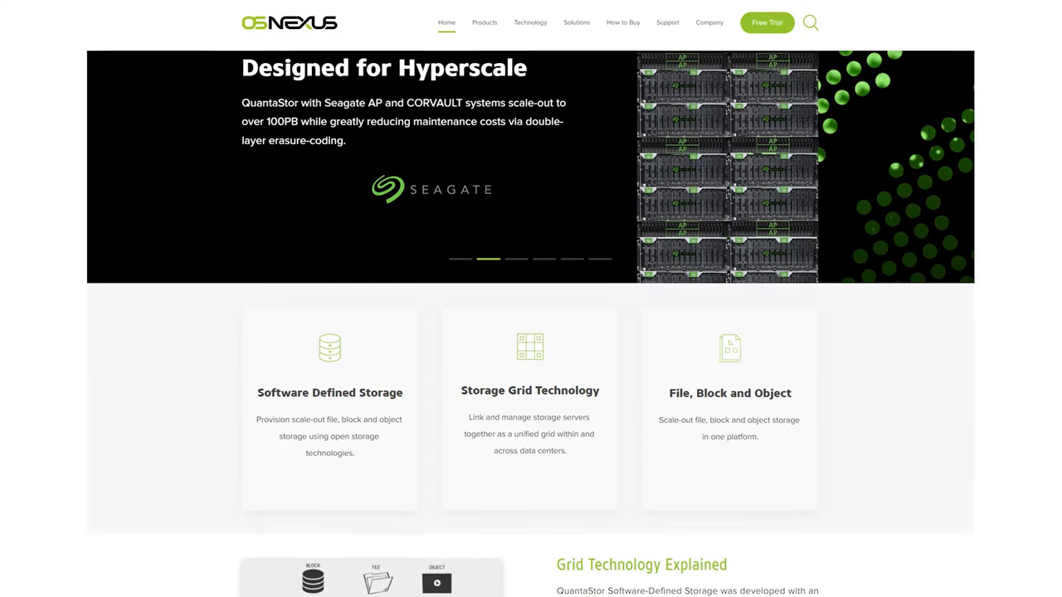
Step: Scroll the OSNEXUS home page showing the QuantaStor hyperscale banner
scroll(down, 3)
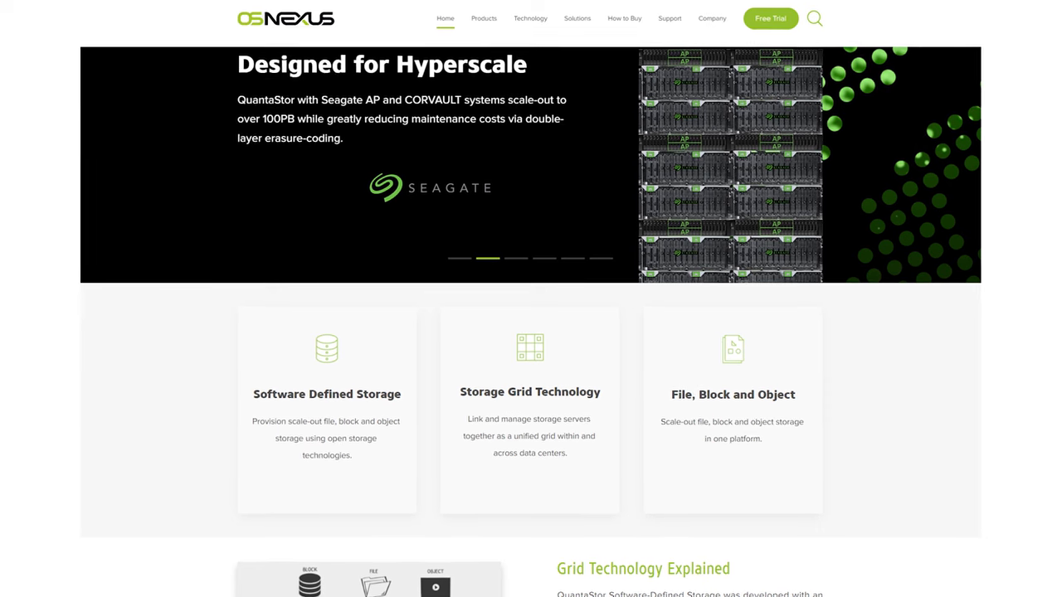